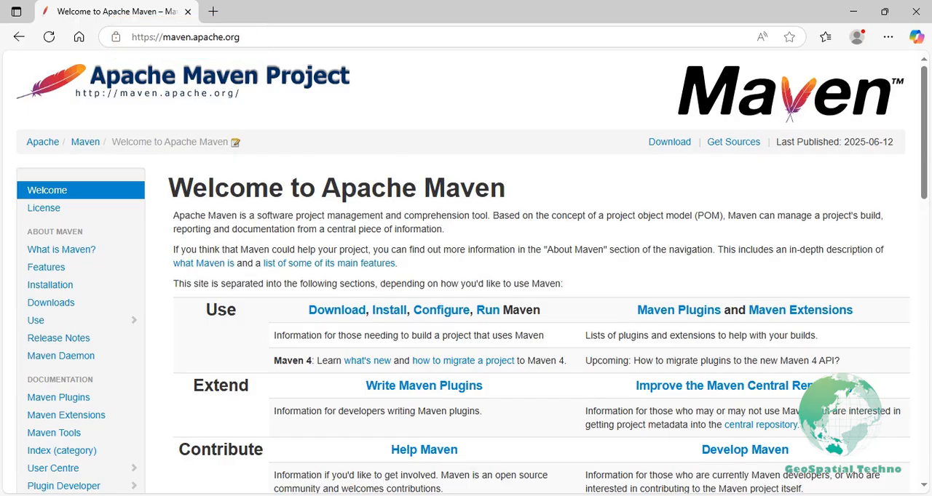
pyautogui.moveTo(160, 383)
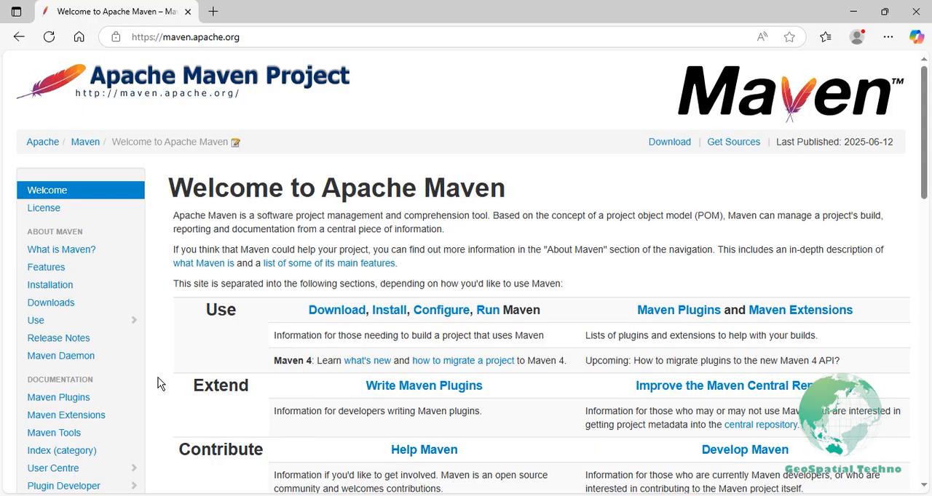
# Step: Download apache-maven-3.9.10-bin.zip from the Files section of the Maven download page
pyautogui.click(49, 303)
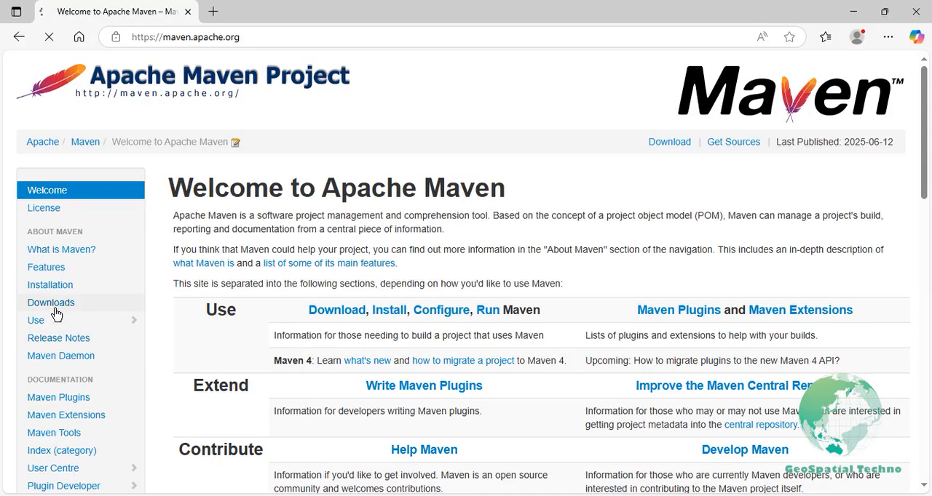
pyautogui.click(51, 303)
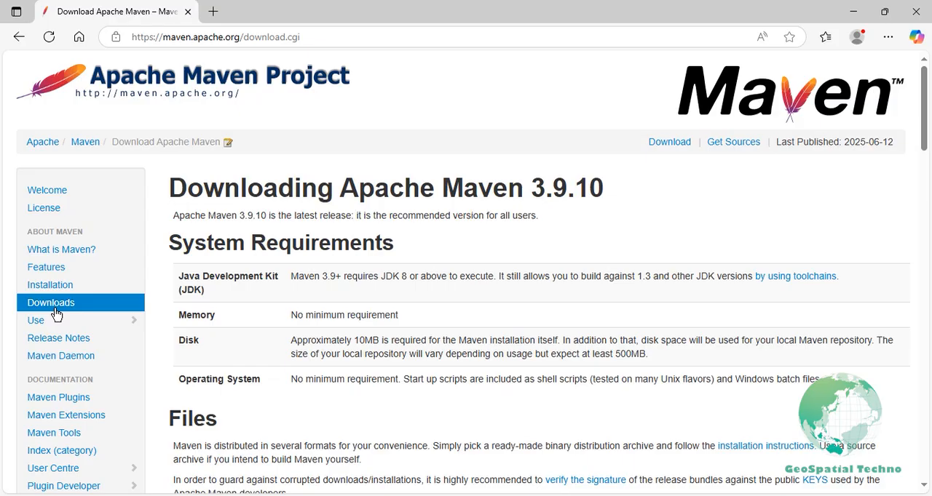
pyautogui.scroll(-3)
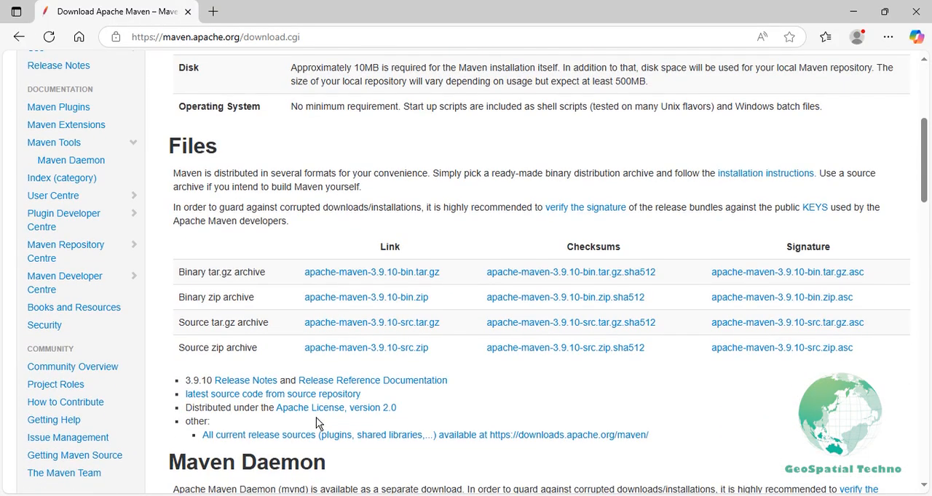
pyautogui.moveTo(365, 297)
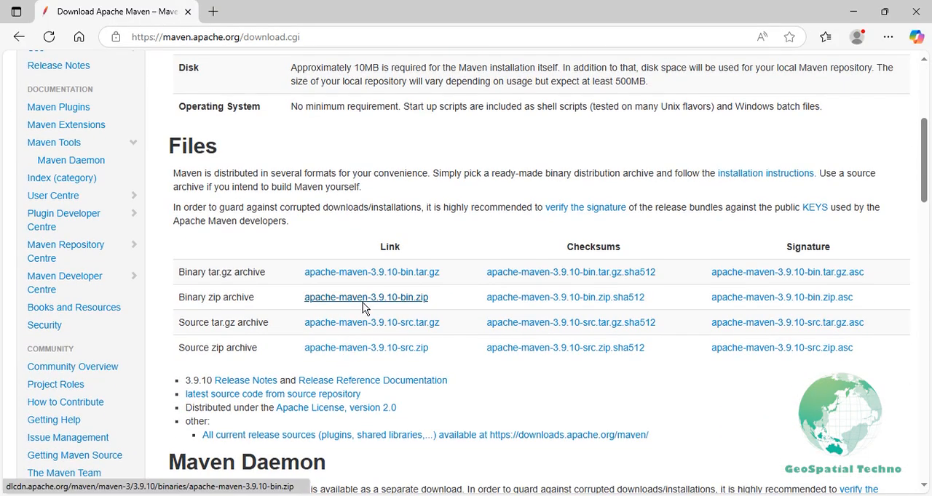
pyautogui.click(364, 297)
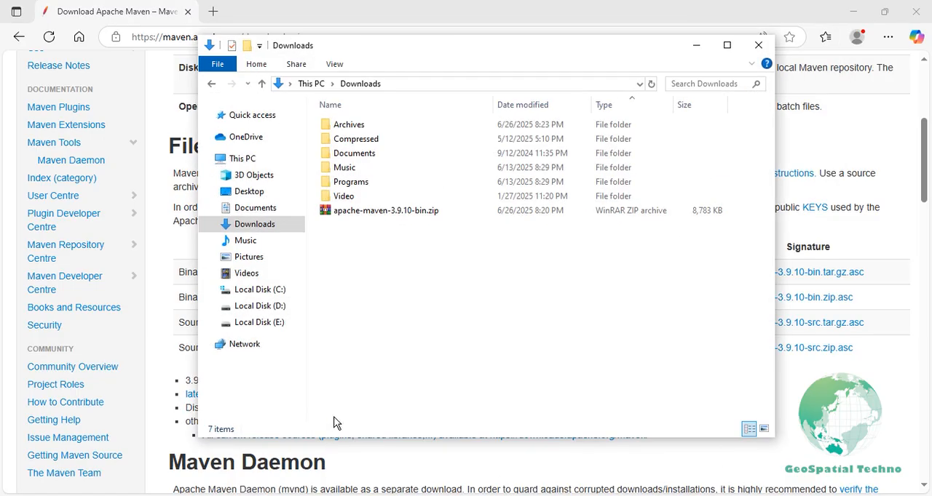
# Step: Extract the Maven zip in Downloads and cut the extracted apache-maven-3.9.10 folder
pyautogui.click(387, 209)
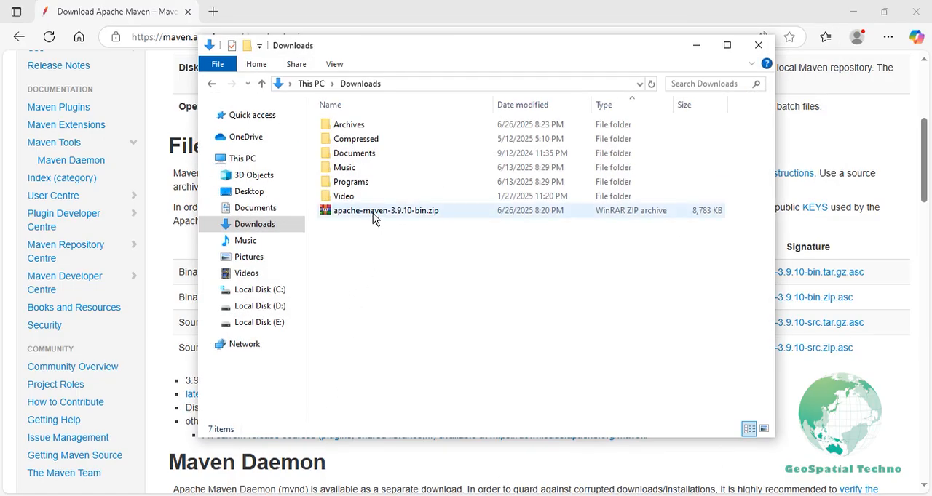
pyautogui.rightClick(388, 209)
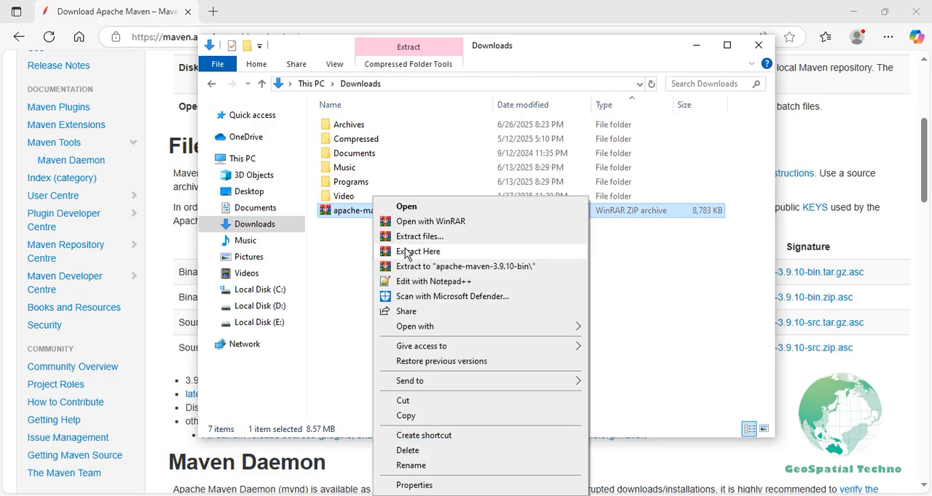
pyautogui.click(418, 250)
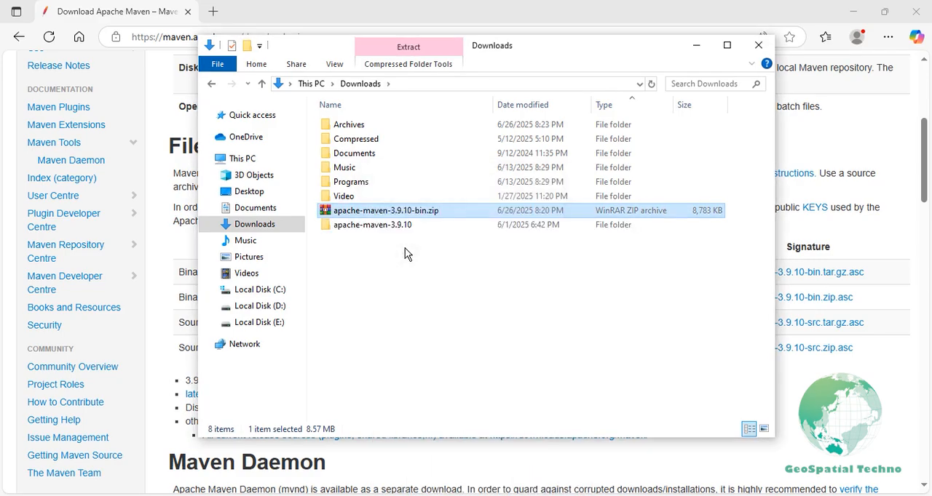
pyautogui.rightClick(369, 224)
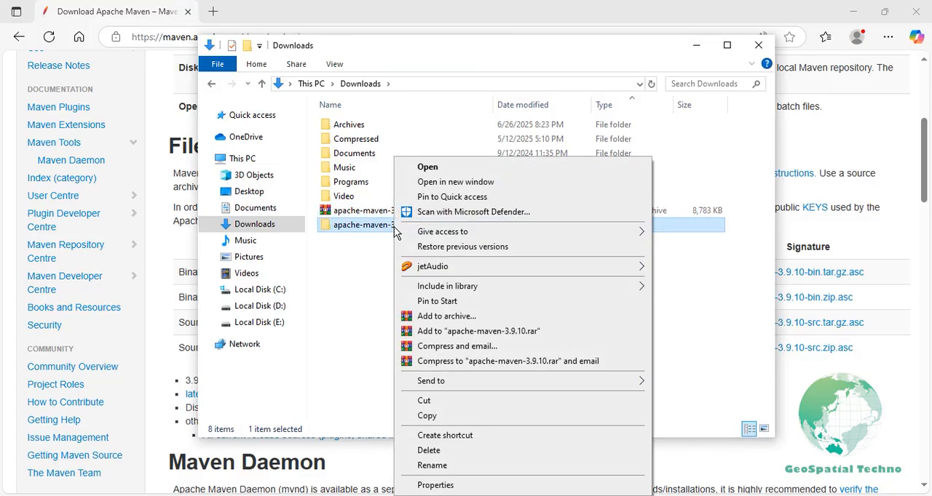
pyautogui.moveTo(420, 399)
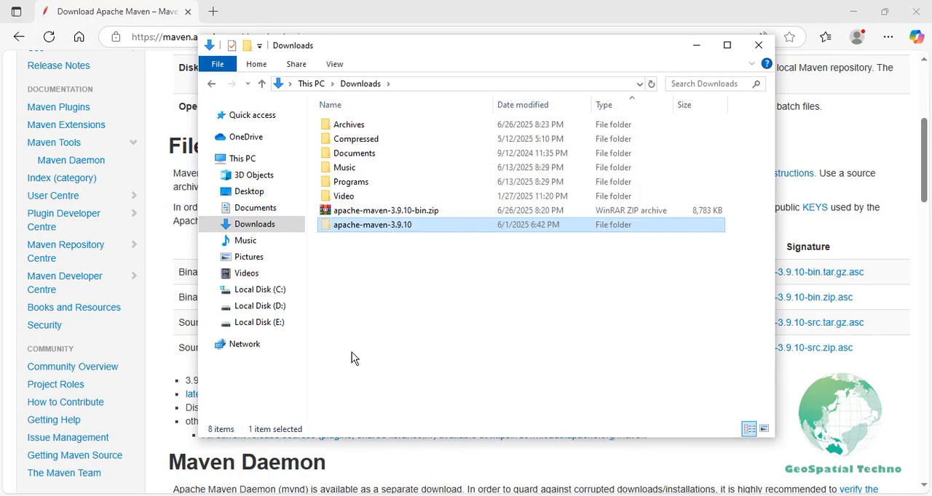
# Step: Paste the folder into C:\Program Files with administrator permission and go into it
pyautogui.click(261, 289)
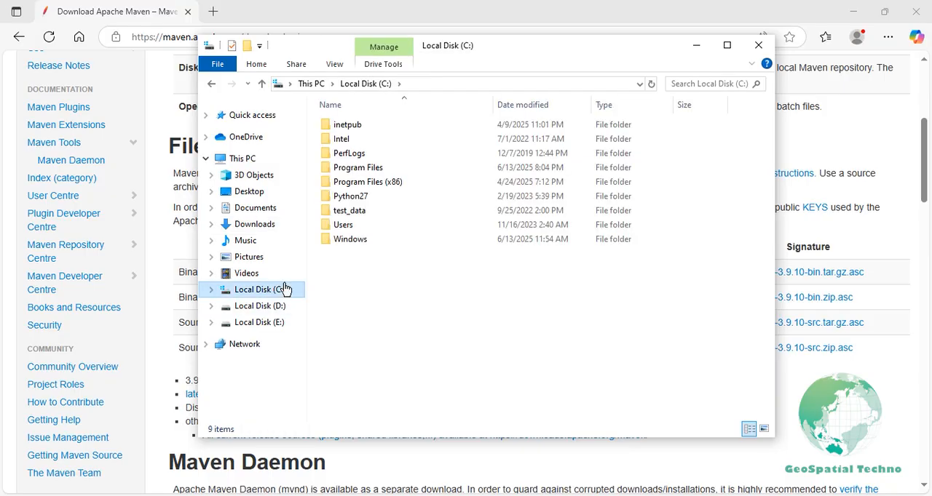
pyautogui.doubleClick(358, 167)
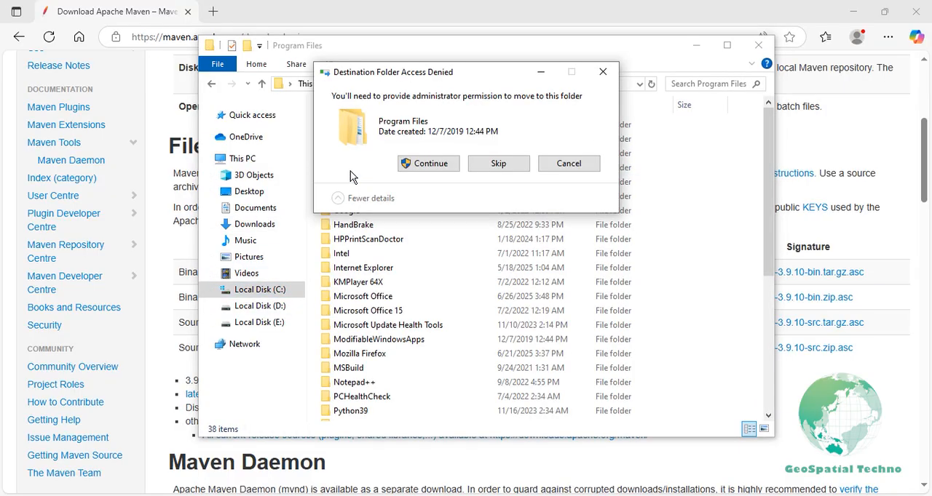
pyautogui.click(428, 163)
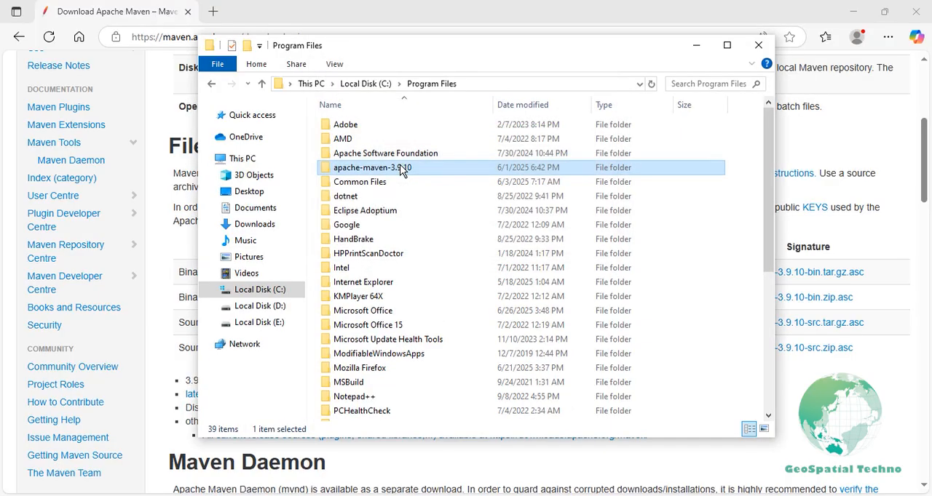
pyautogui.doubleClick(370, 167)
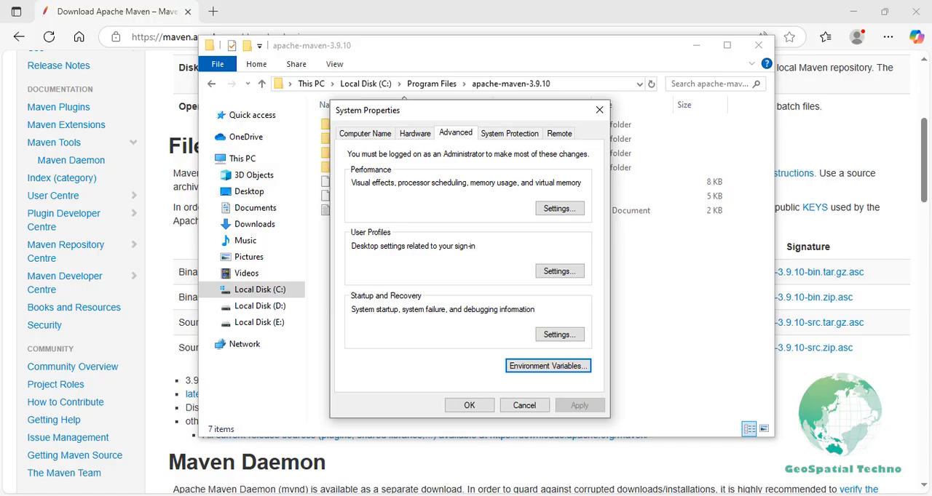
# Step: Add a MAVEN_HOME system variable set to C:\Program Files\apache-maven-3.9.10
pyautogui.click(547, 366)
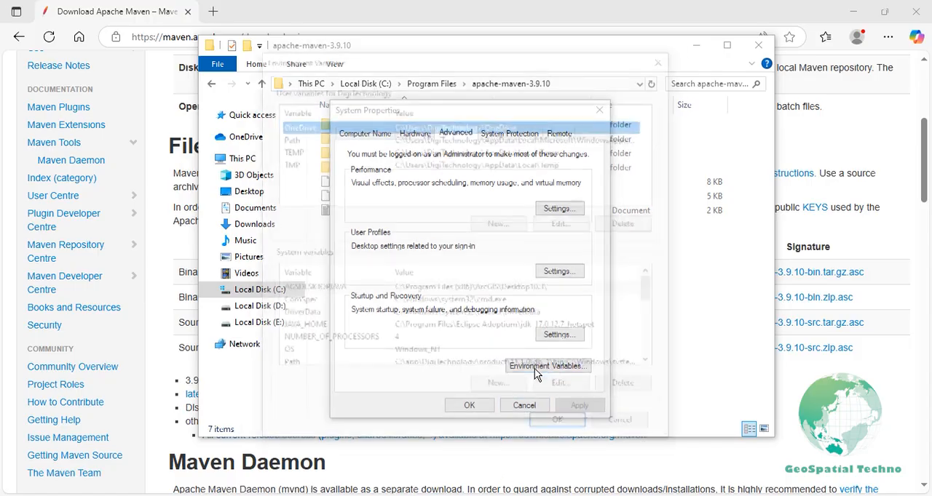
pyautogui.click(547, 366)
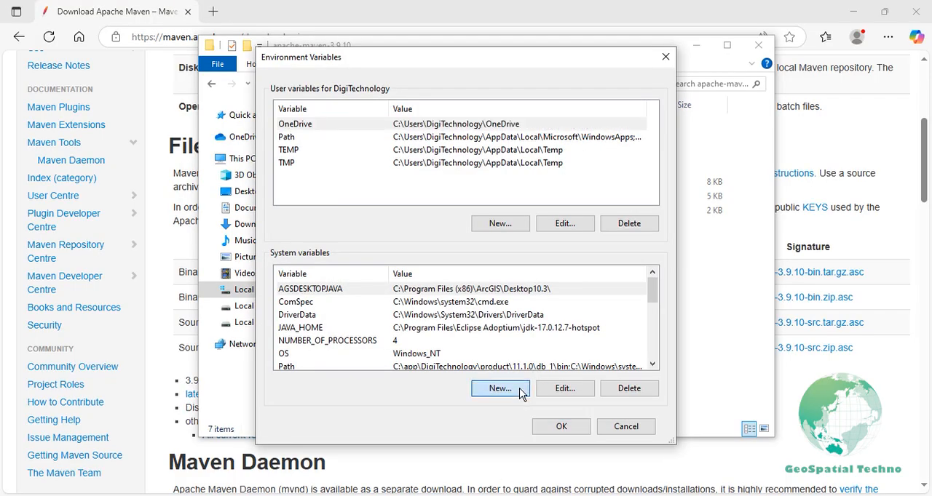
pyautogui.click(501, 389)
pyautogui.write('MAVEN_HOME')
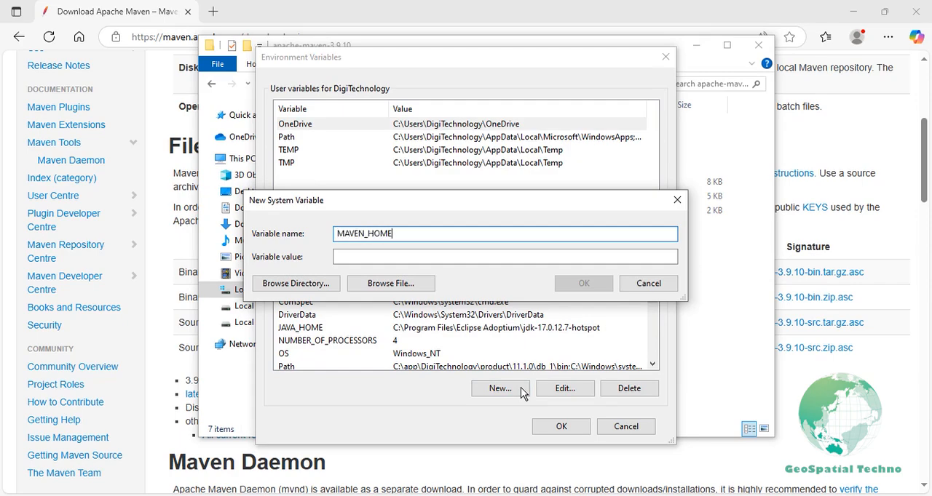
pyautogui.write('C:\\Program Files\\apache-maven-3.9.10')
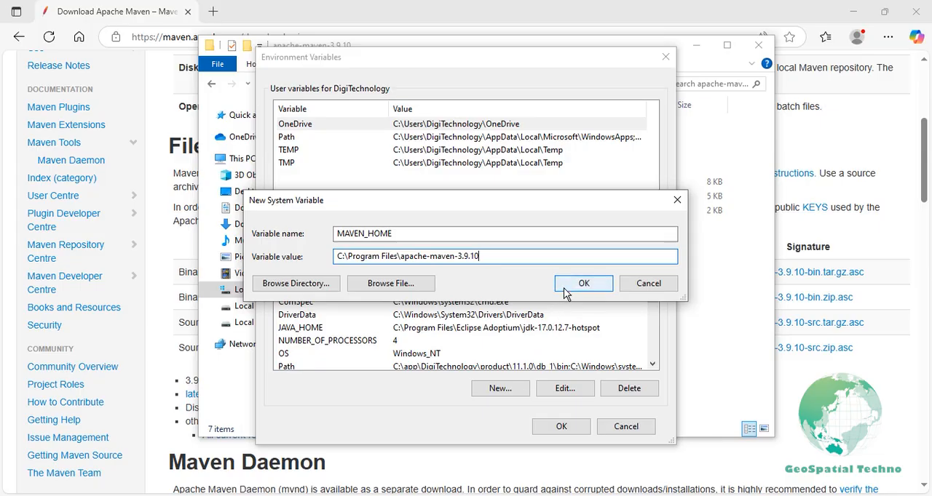
pyautogui.click(582, 284)
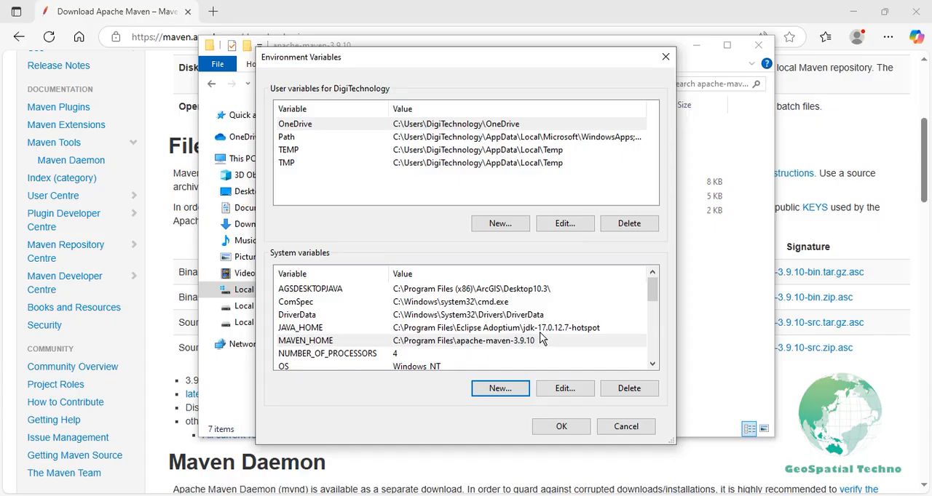
# Step: Add a %MAVEN_HOME%\bin entry to the system Path and close System Properties
pyautogui.scroll(-3)
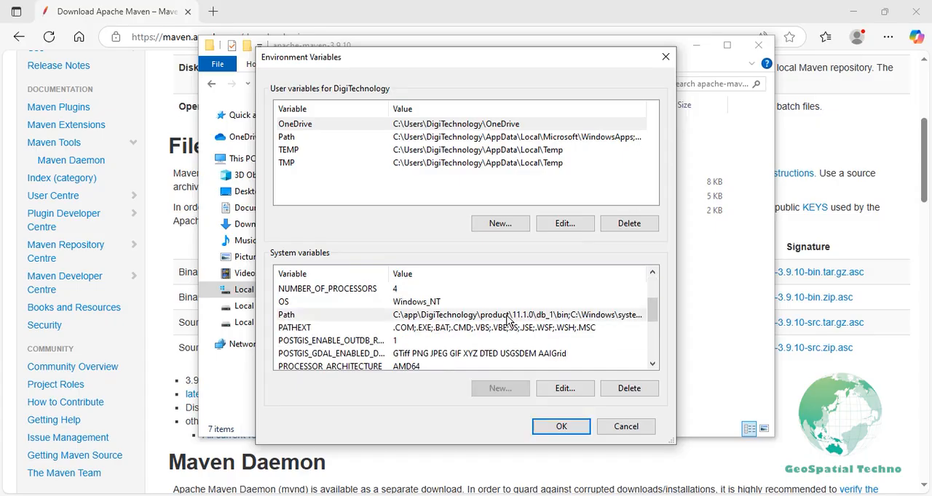
pyautogui.click(565, 389)
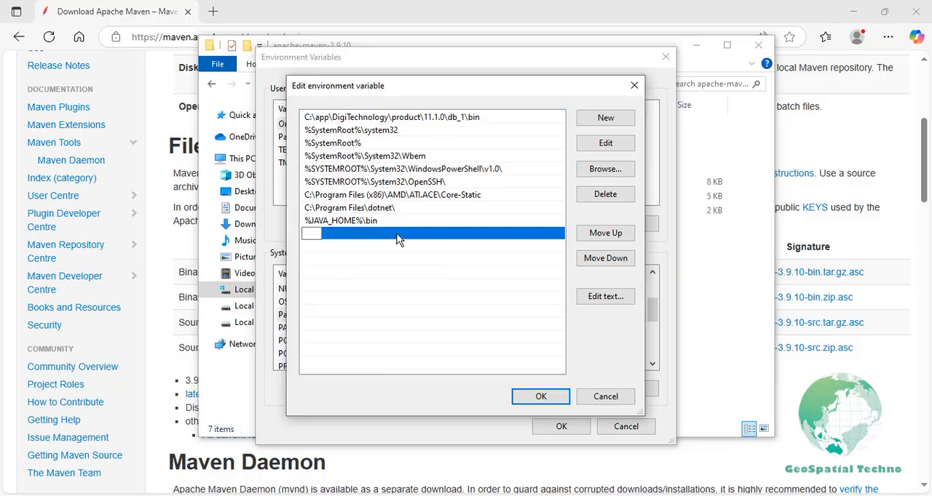
pyautogui.write('%MAVEN_HOME%\\bin')
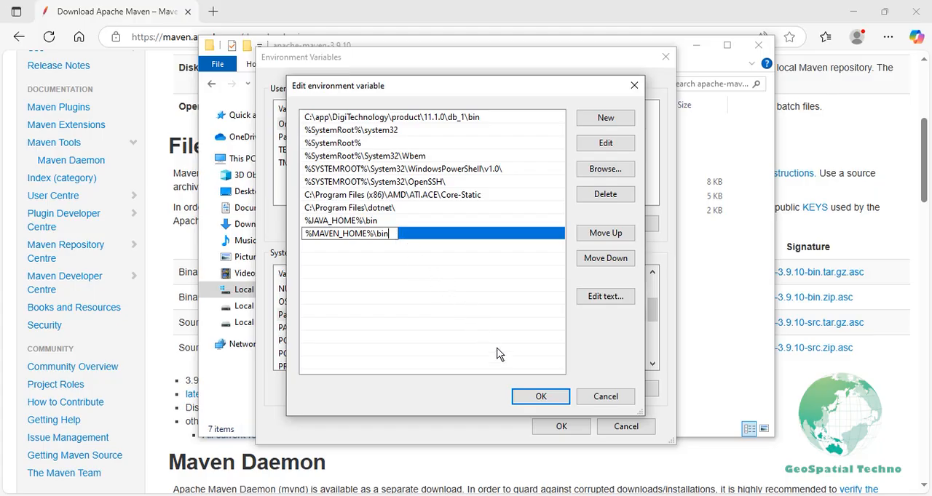
pyautogui.click(541, 396)
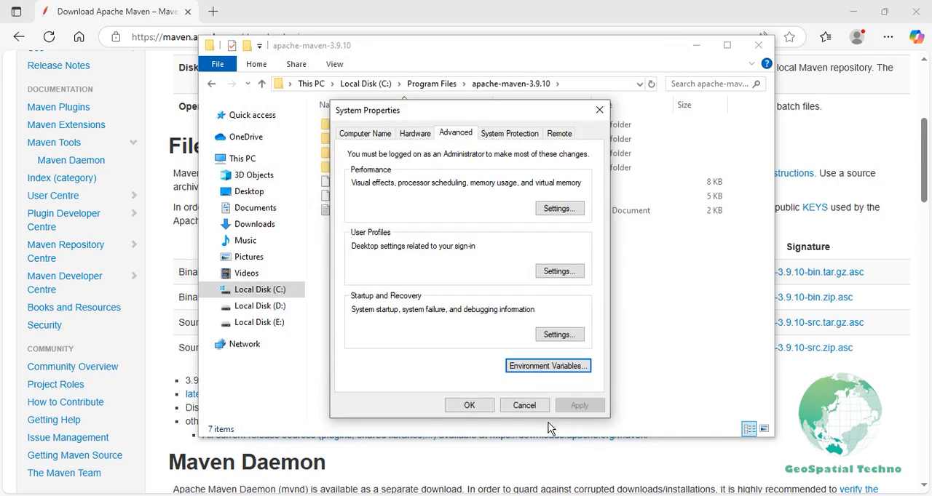
pyautogui.click(469, 405)
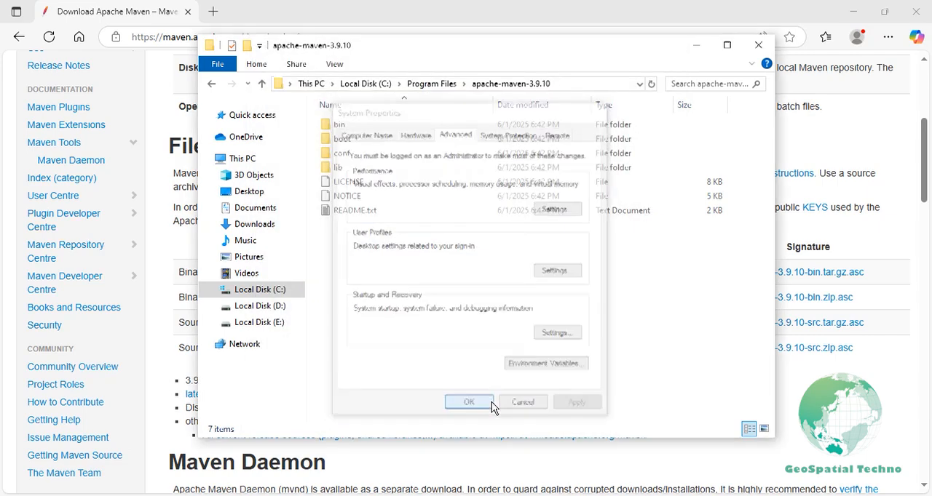
pyautogui.click(469, 402)
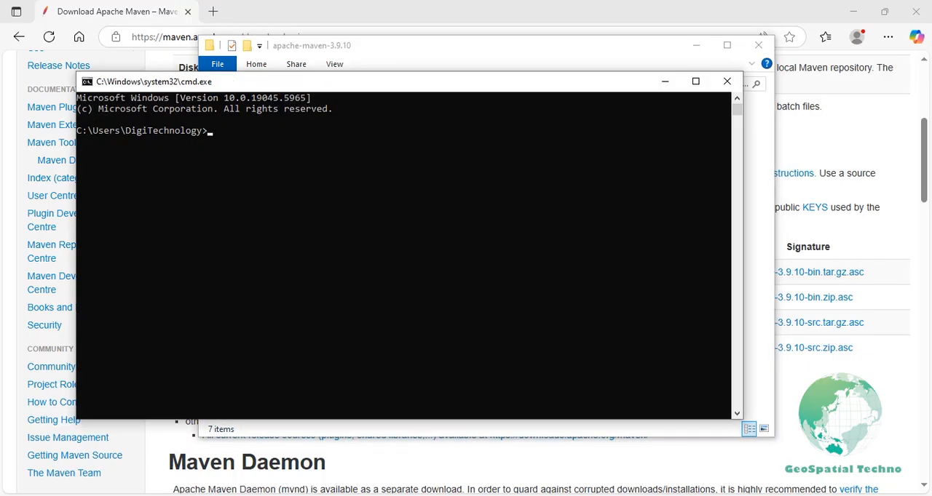
# Step: Run mvn -v to confirm Apache Maven 3.9.10 is installed
pyautogui.write('mvn -v')
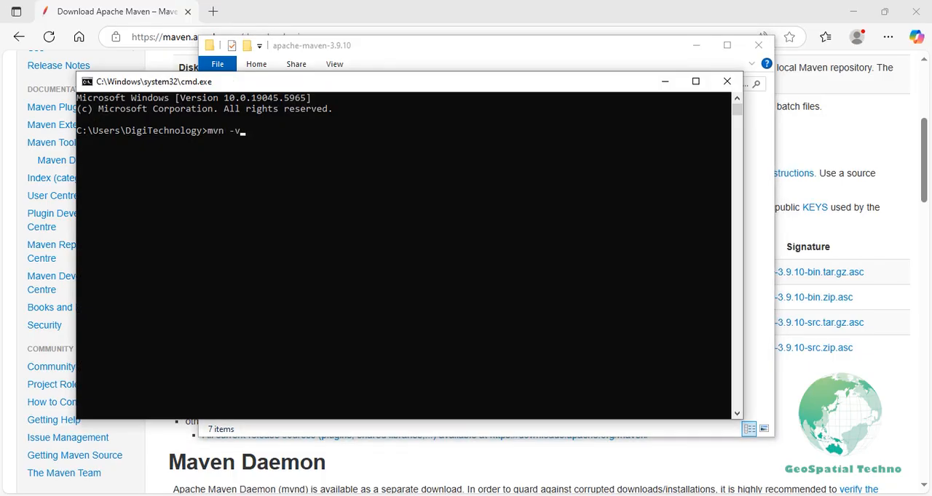
pyautogui.press('Enter')
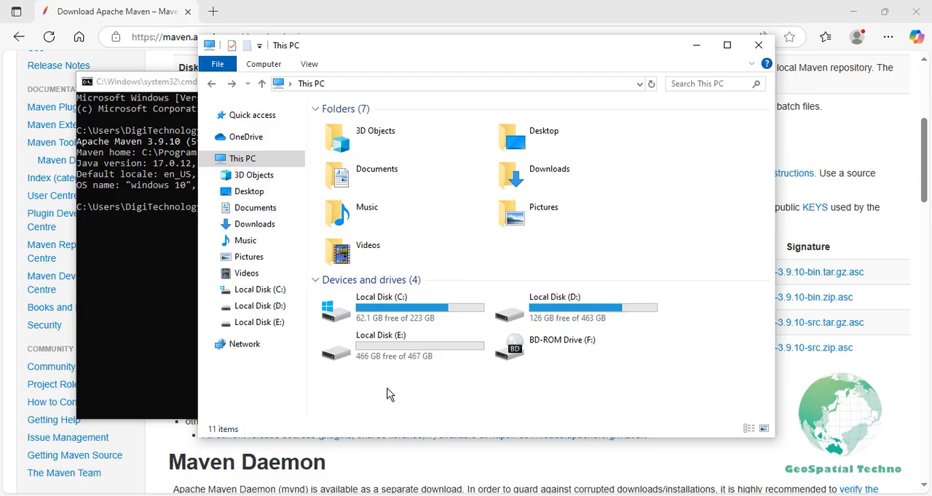
# Step: Create a wps_sum folder on C: and open its pom.xml for editing
pyautogui.doubleClick(381, 305)
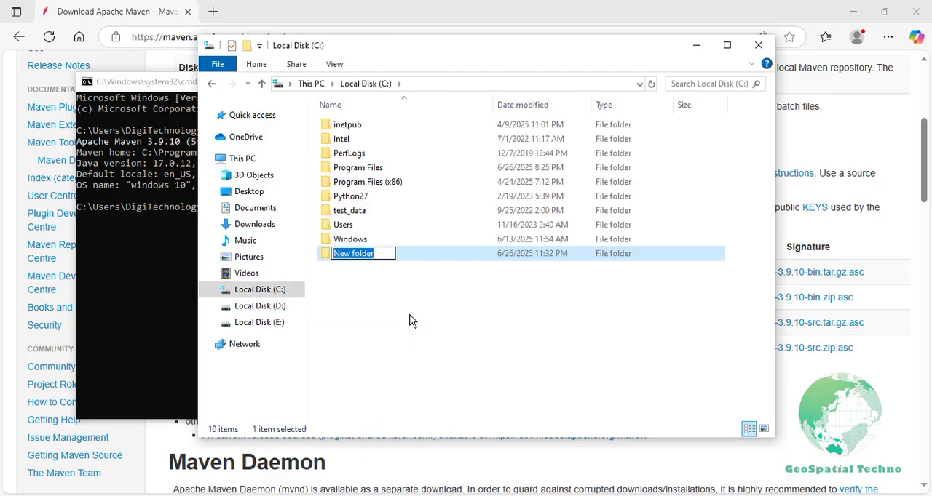
pyautogui.write('wps_sum')
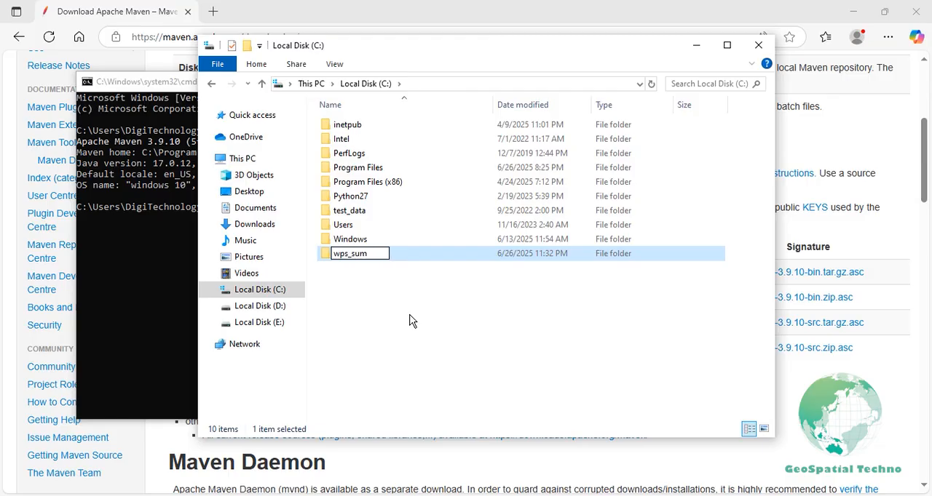
pyautogui.doubleClick(355, 253)
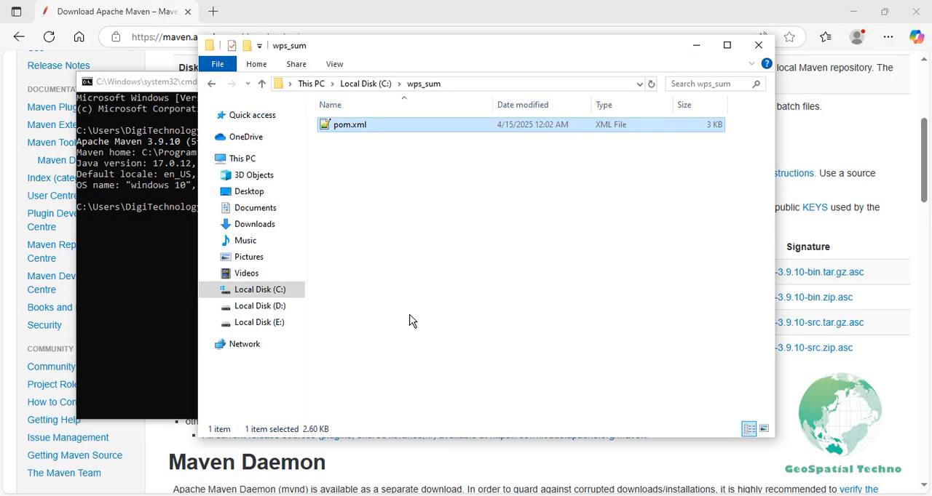
pyautogui.doubleClick(350, 126)
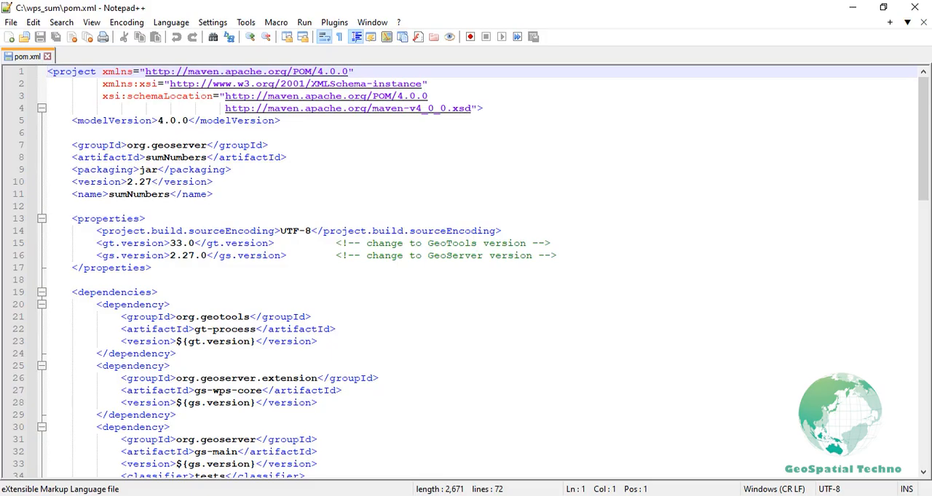
pyautogui.moveTo(47, 71); pyautogui.dragTo(483, 108)
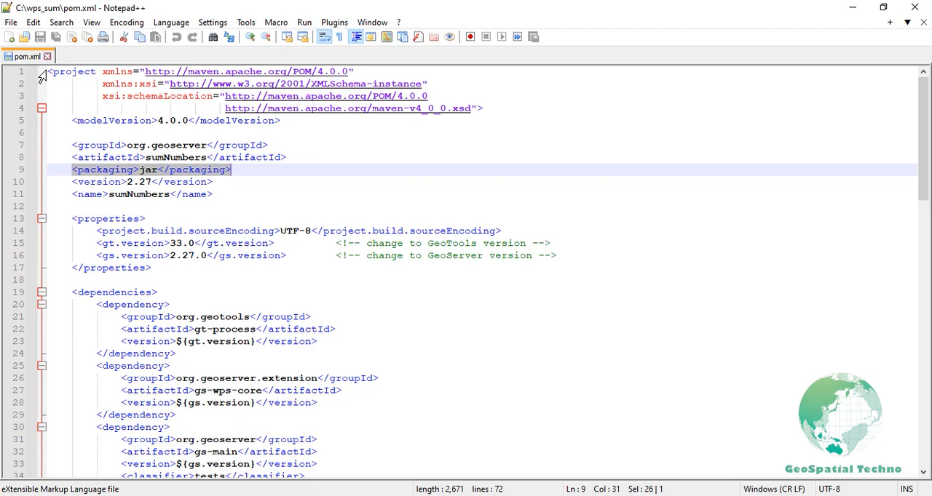
pyautogui.click(142, 181)
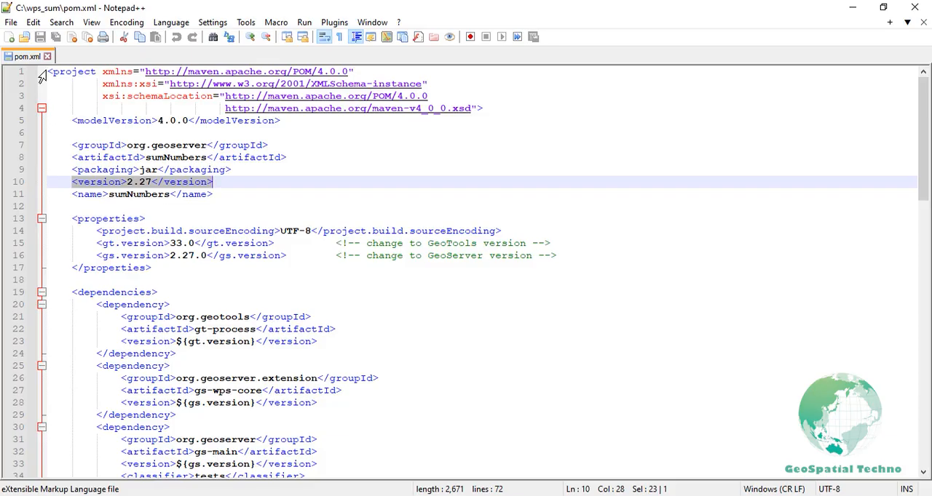
pyautogui.click(143, 193)
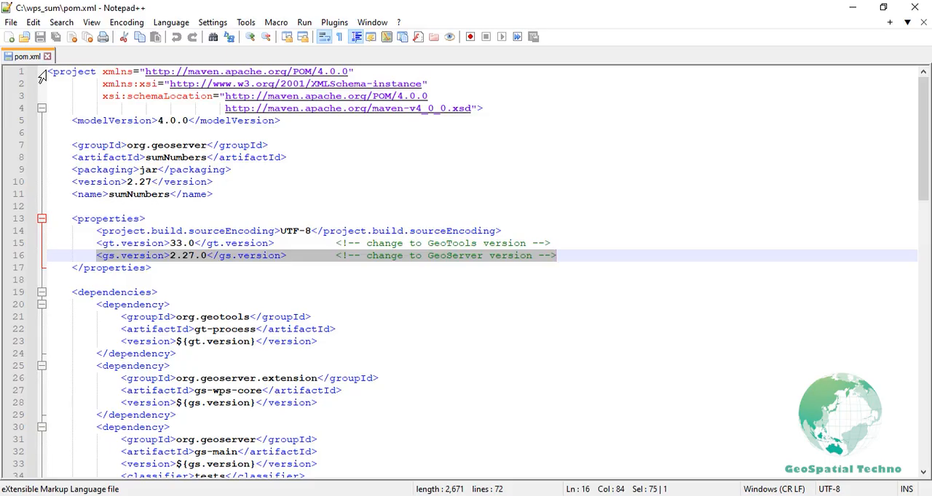
pyautogui.scroll(-3)
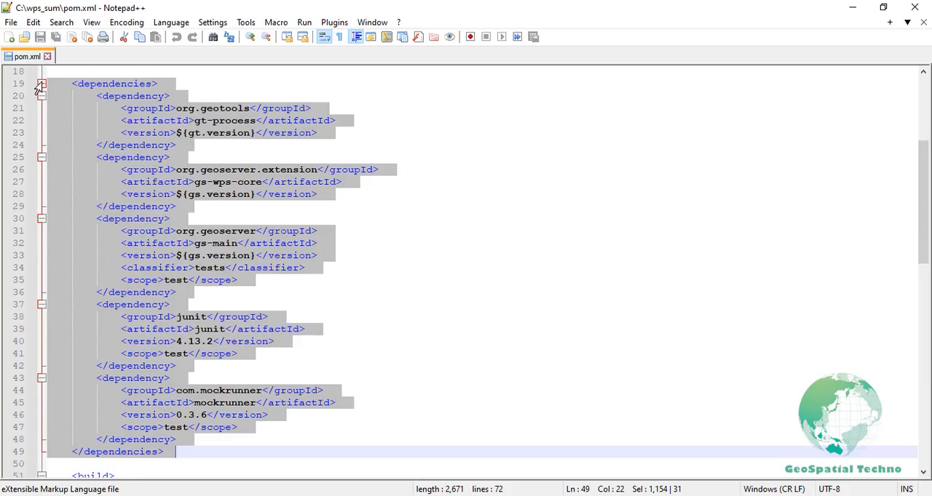
pyautogui.scroll(-3)
pyautogui.write('m')
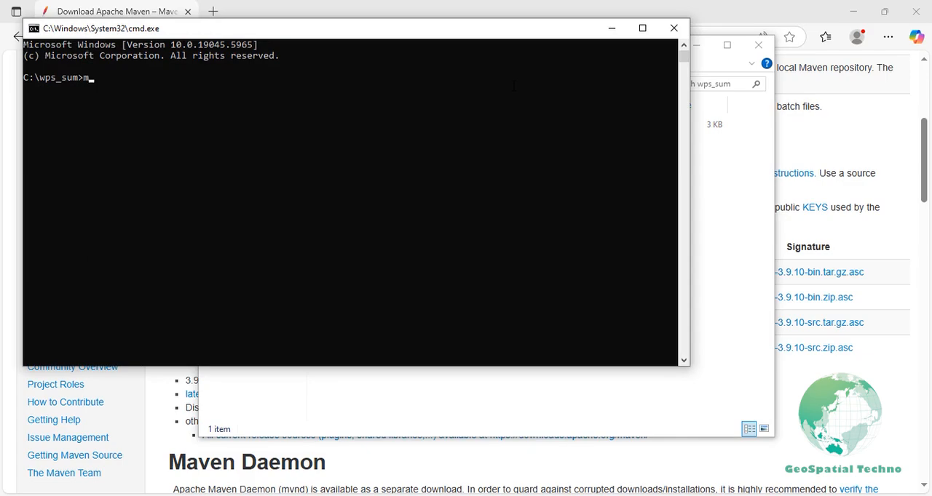
# Step: Create src\main\java inside wps_sum with mkdir and browse into the new folders
pyautogui.write('kdir src\\mai')
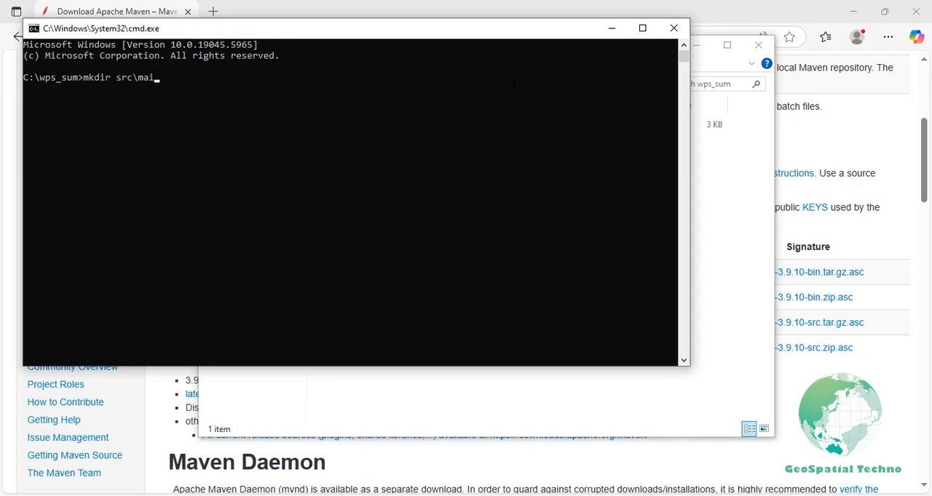
pyautogui.write('n\\java')
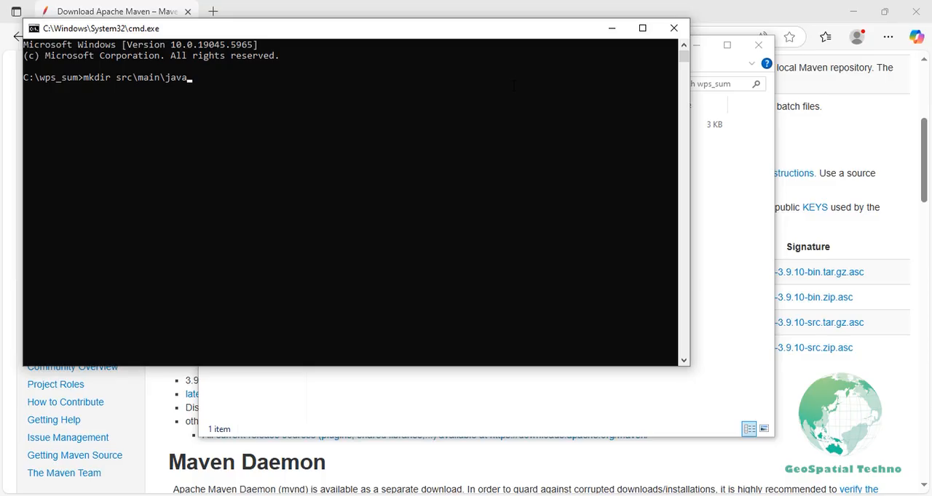
pyautogui.press('Enter')
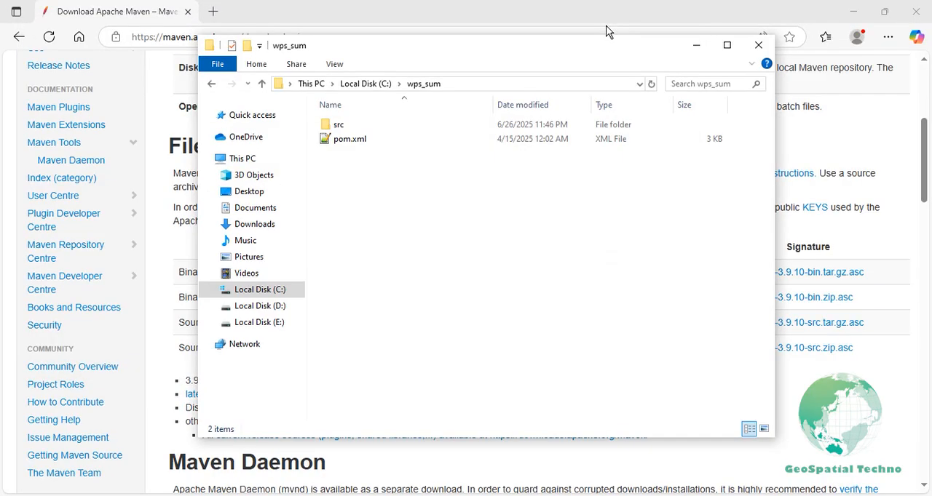
pyautogui.click(338, 125)
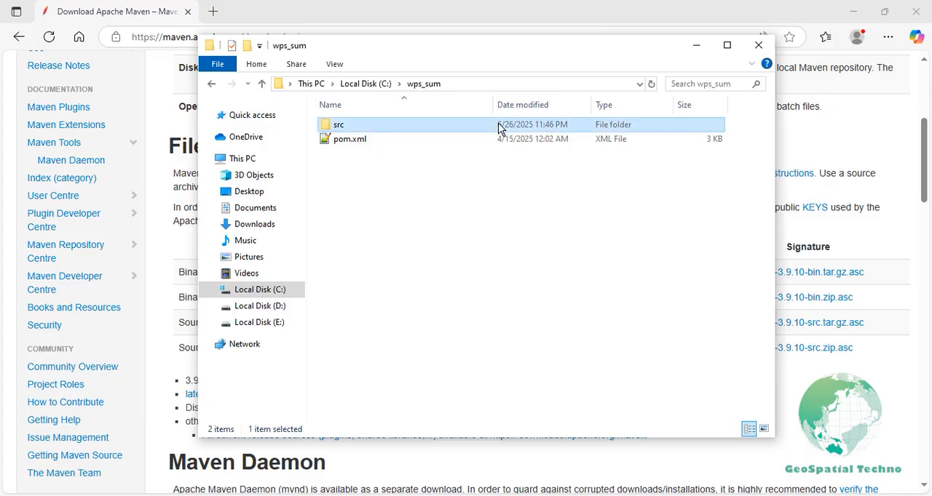
pyautogui.doubleClick(338, 125)
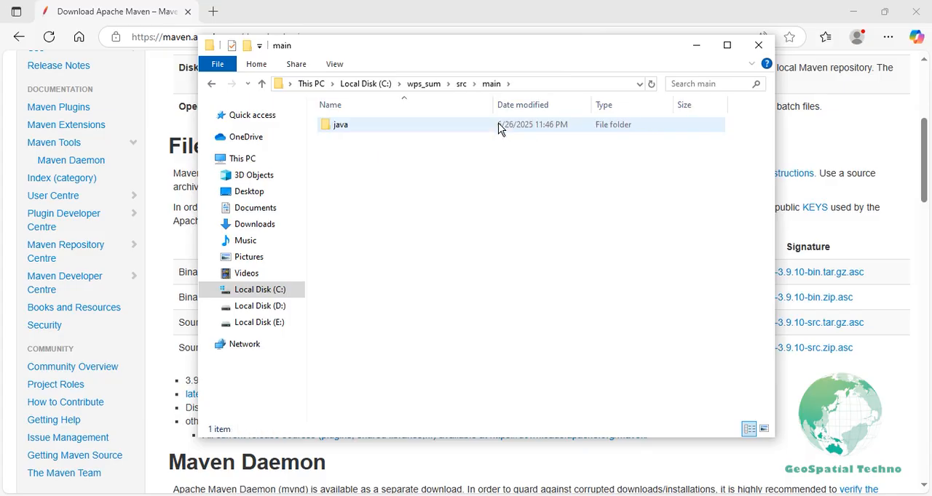
# Step: Go into the java folder under src\main, where sumNumbers.java sits
pyautogui.doubleClick(338, 125)
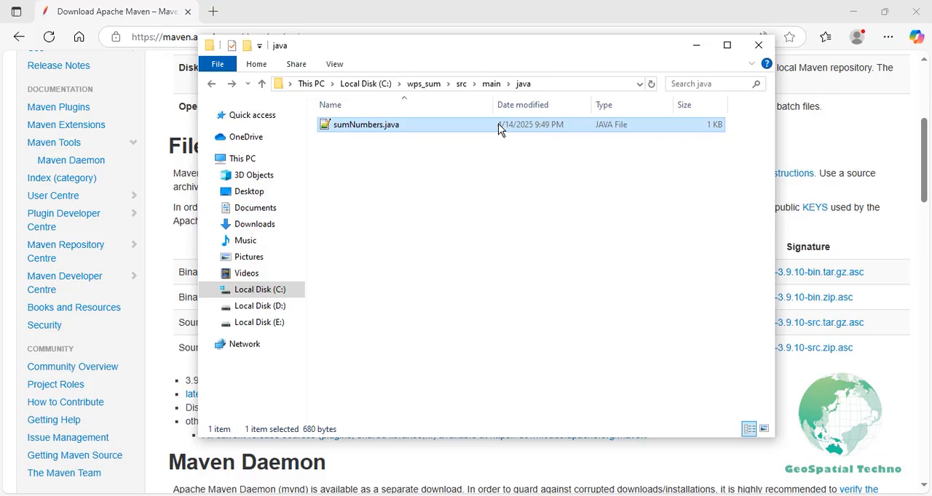
# Step: Edit sumNumbers.java as a SumNumbers process whose execute returns n1 + n2
pyautogui.doubleClick(350, 125)
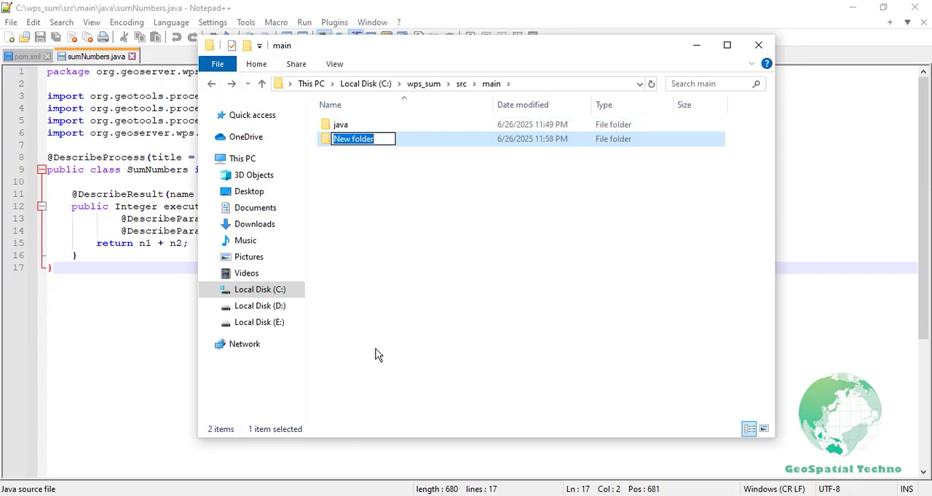
# Step: Name the new folder resources and open its applicationContext.xml for editing
pyautogui.write('resources')
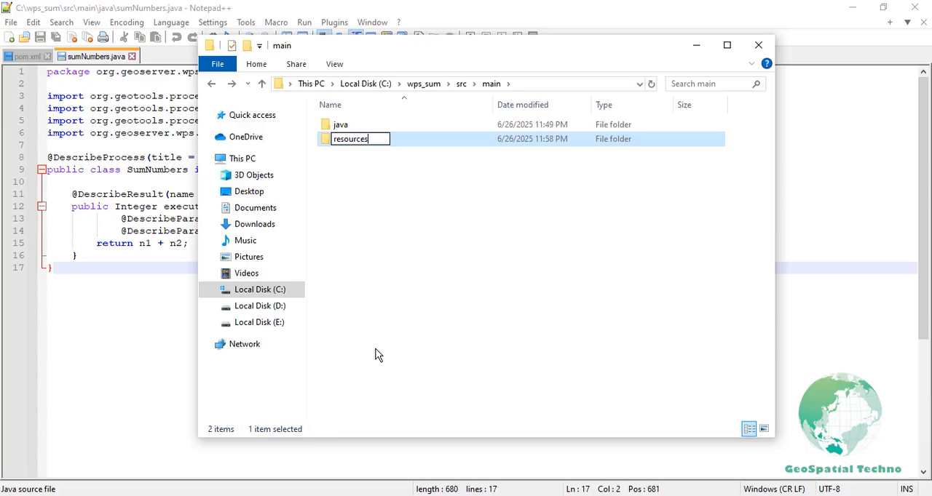
pyautogui.doubleClick(349, 139)
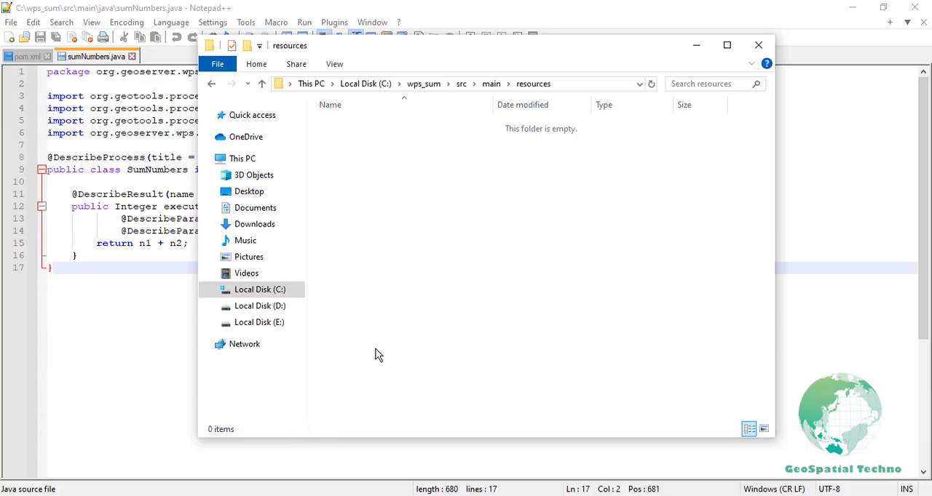
pyautogui.click(373, 126)
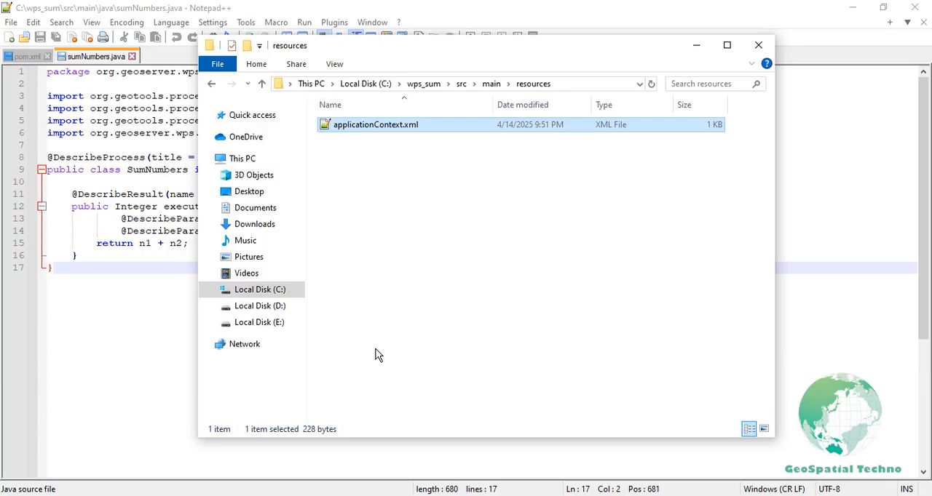
pyautogui.doubleClick(375, 125)
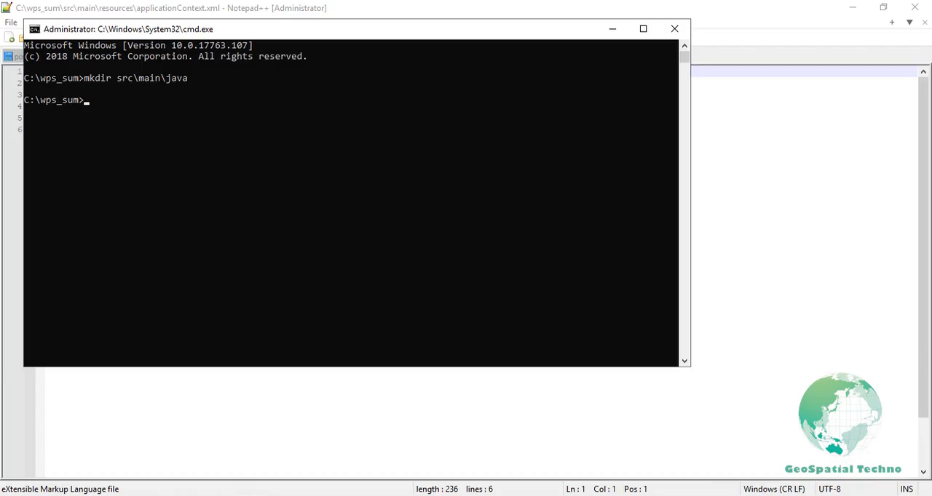
# Step: Run mvn clean install on the wps_sum project
pyautogui.write('mvn clea')
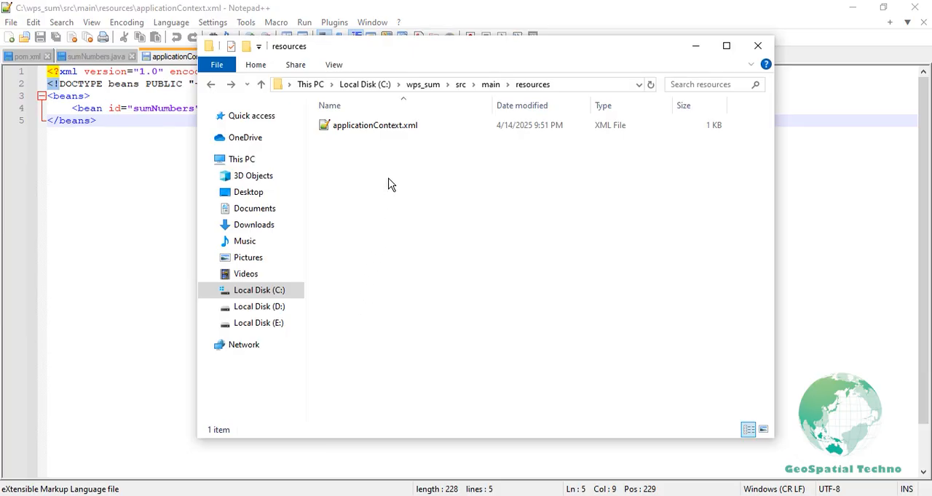
# Step: Copy the built sumNumbers-2.27.jar from the wps_sum target folder
pyautogui.click(422, 83)
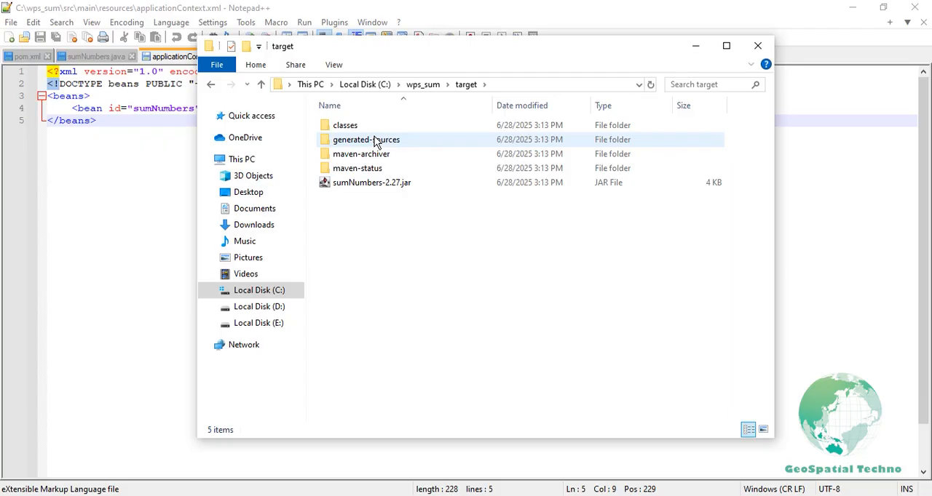
pyautogui.click(371, 183)
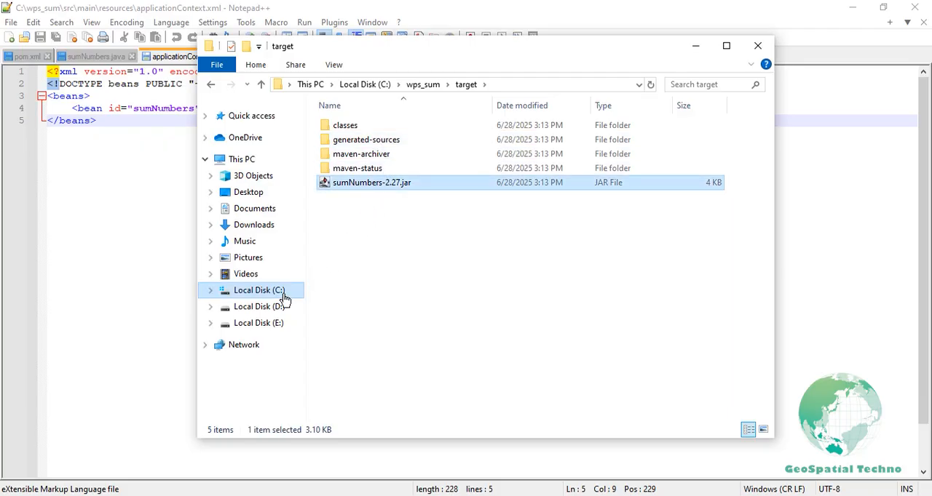
# Step: Browse to Tomcat 9.0\webapps\geoserver\WEB-INF\lib and paste the jar there
pyautogui.click(256, 289)
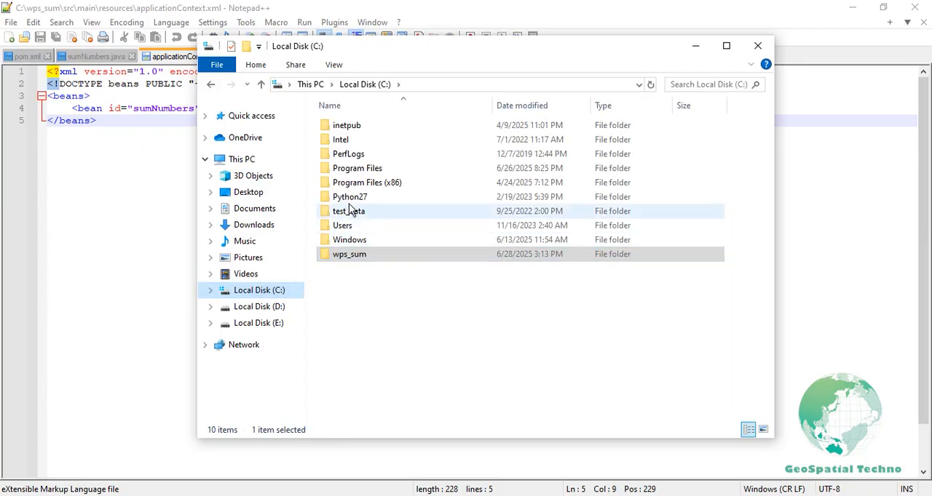
pyautogui.doubleClick(356, 167)
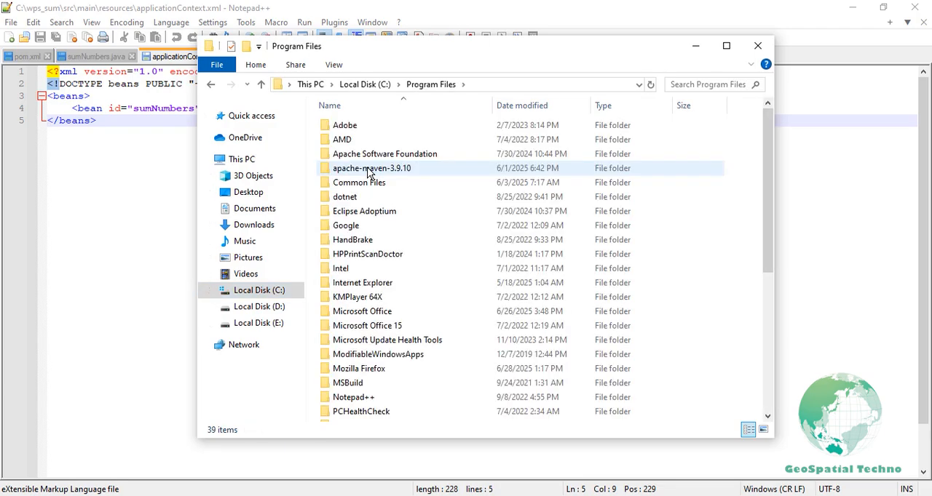
pyautogui.doubleClick(384, 154)
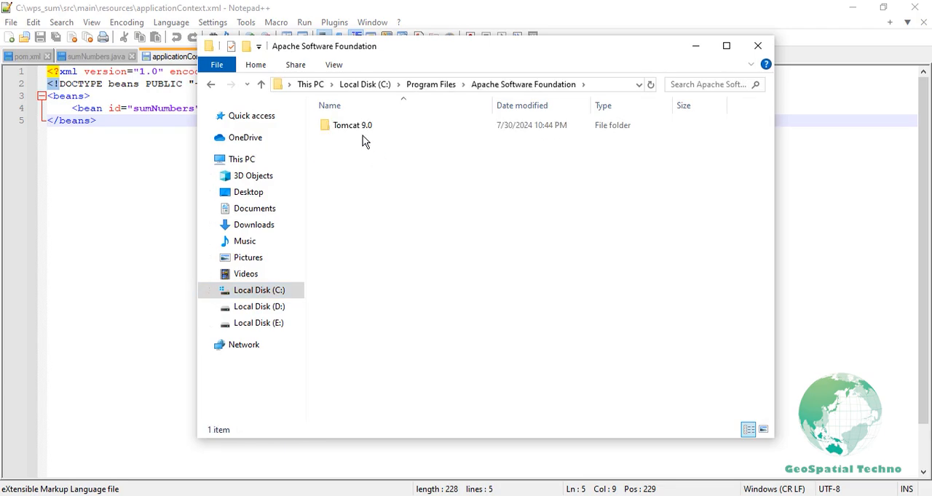
pyautogui.doubleClick(350, 125)
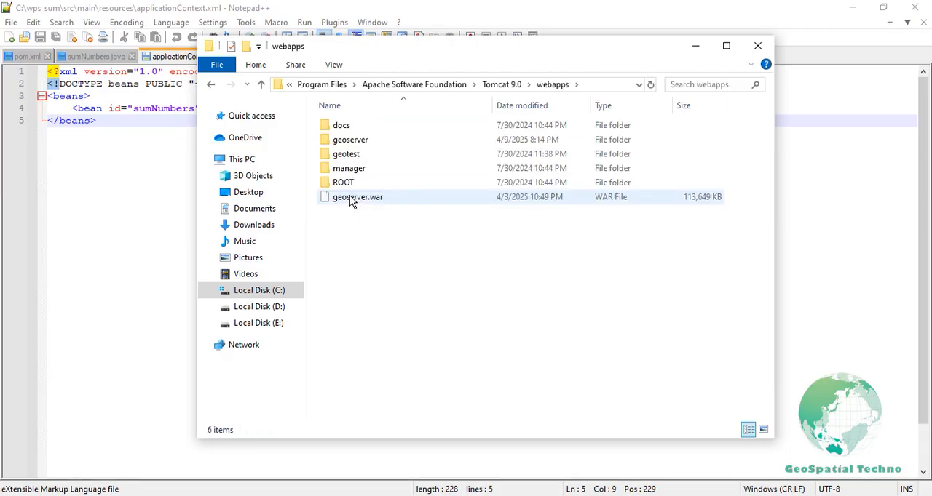
pyautogui.doubleClick(348, 139)
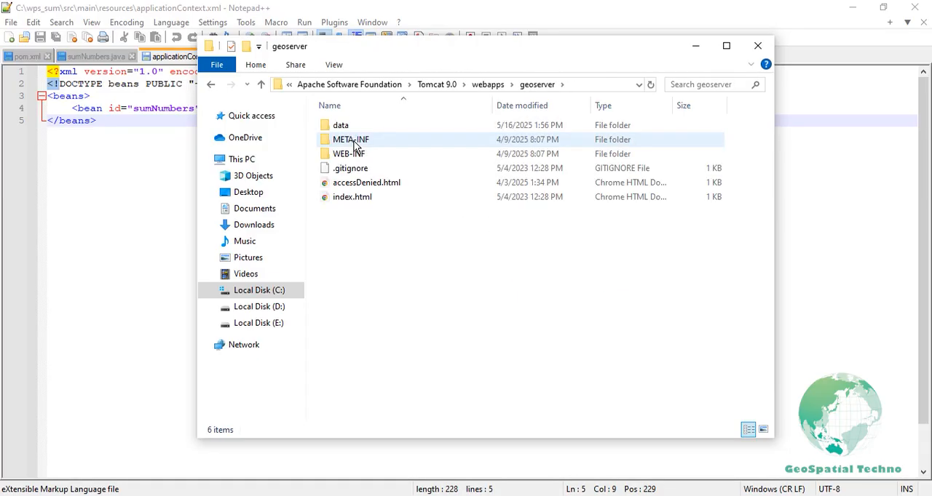
pyautogui.doubleClick(349, 154)
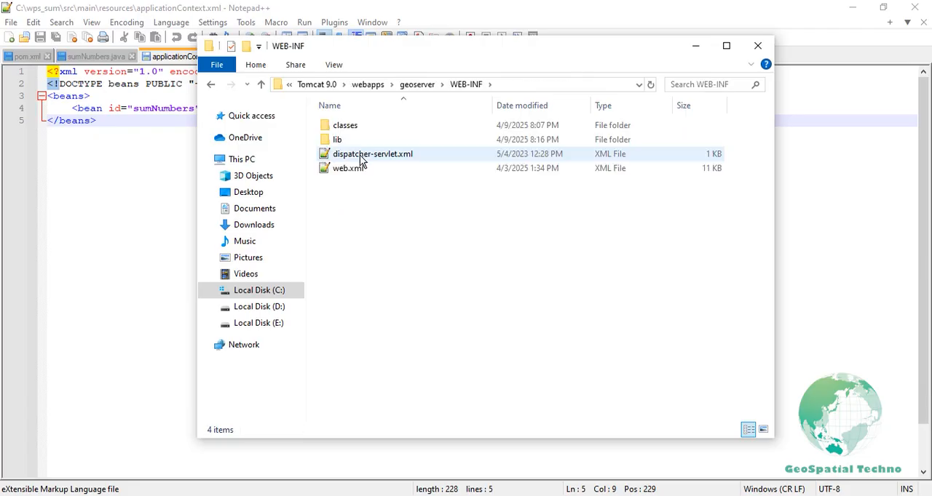
pyautogui.doubleClick(332, 139)
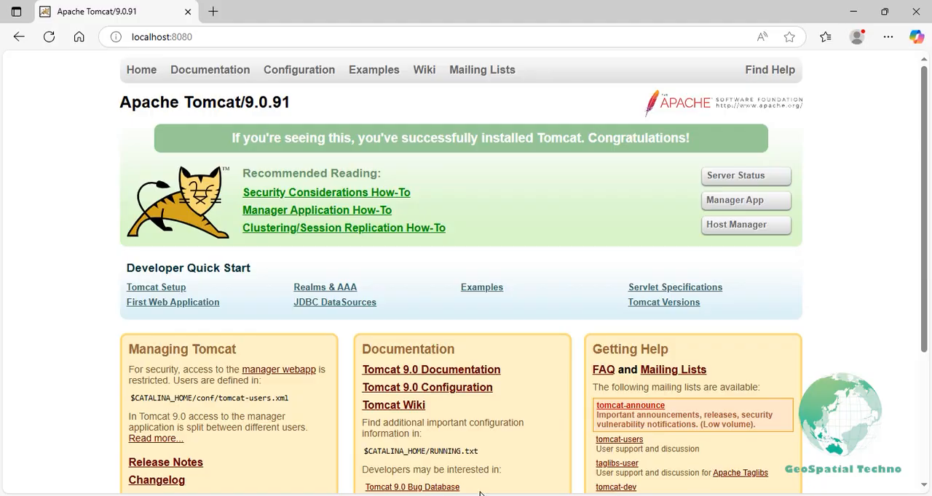
# Step: Sign in to the Tomcat Web Application Manager from the Tomcat welcome page
pyautogui.click(733, 201)
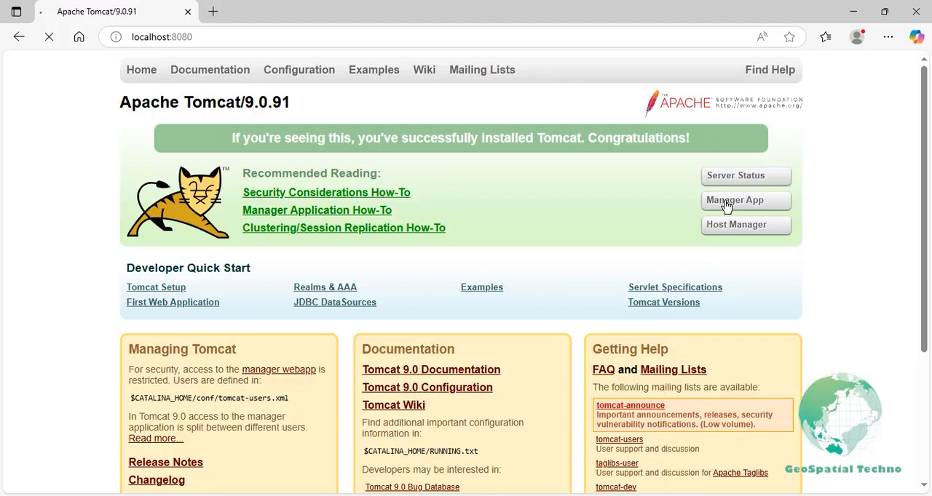
pyautogui.click(746, 201)
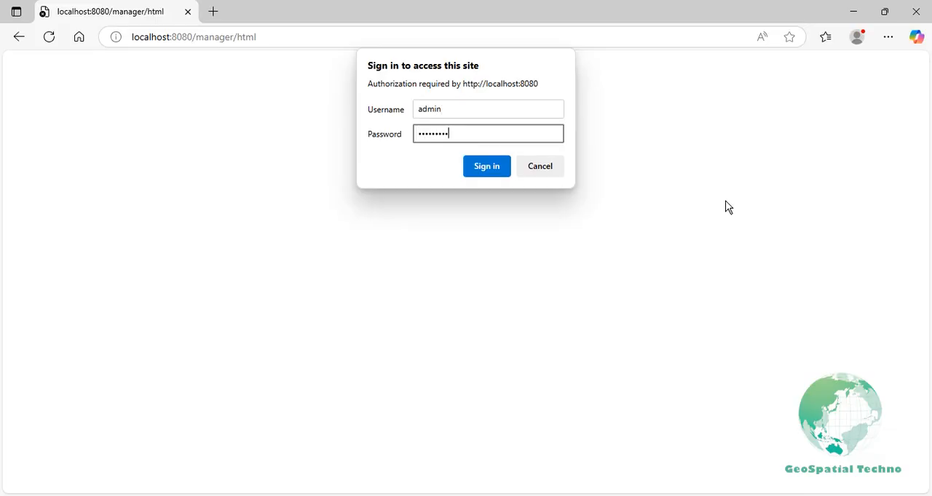
pyautogui.click(486, 165)
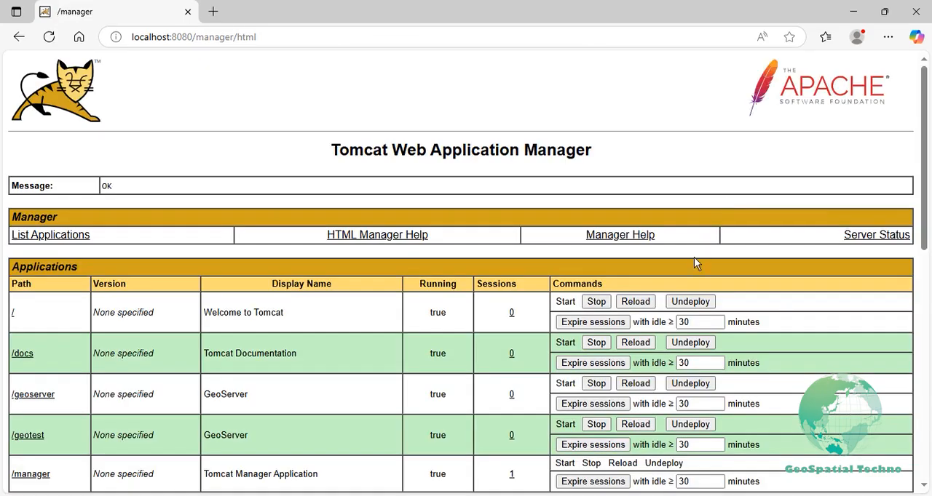
pyautogui.moveTo(635, 383)
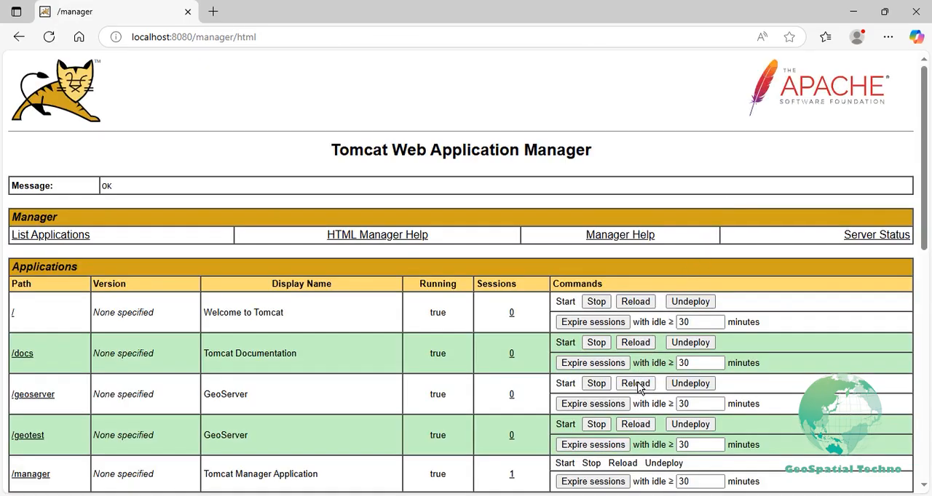
# Step: Reload the /geoserver application and follow its path link to the GeoServer welcome page
pyautogui.click(635, 383)
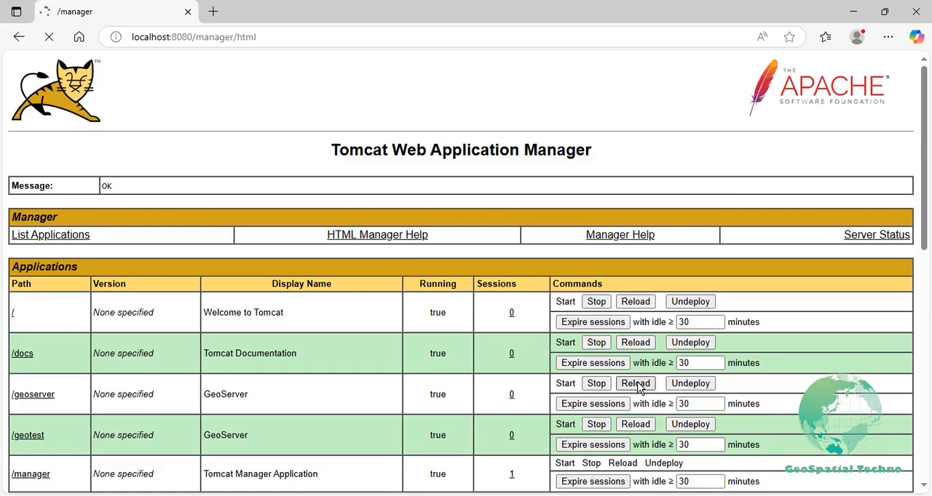
pyautogui.click(635, 383)
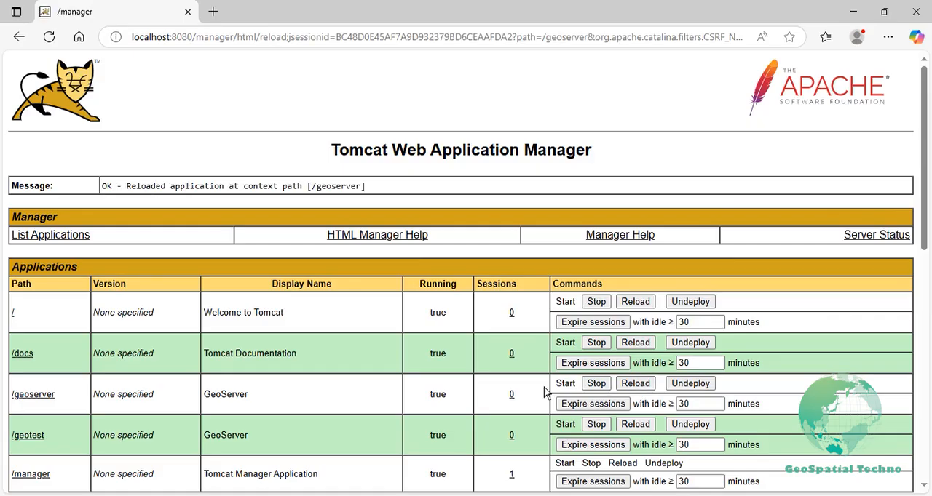
pyautogui.moveTo(79, 393)
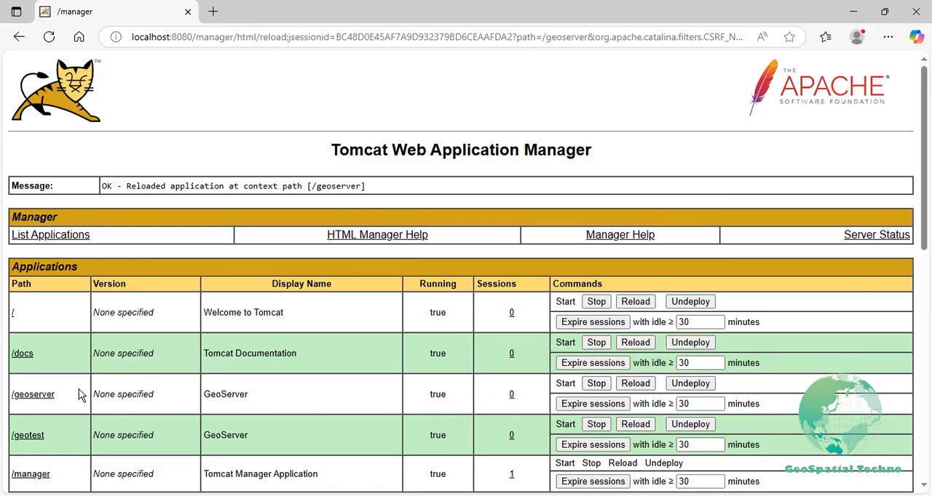
pyautogui.click(33, 395)
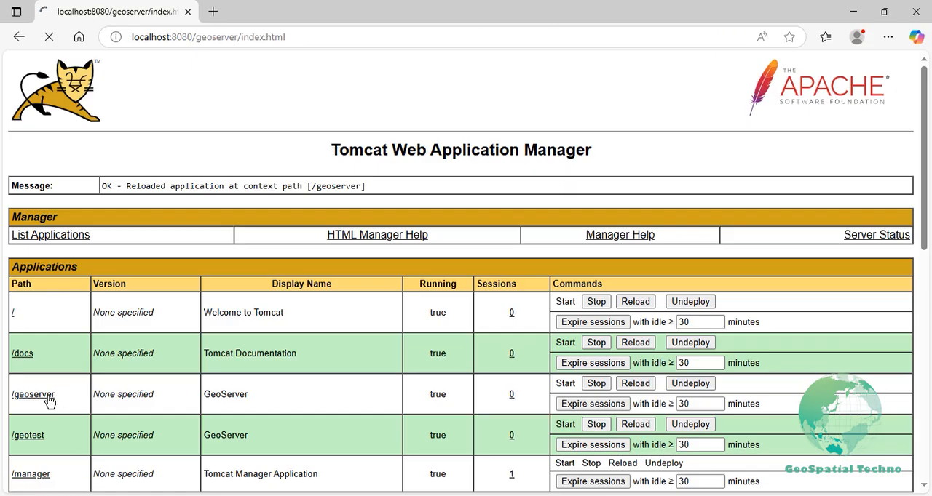
pyautogui.click(32, 393)
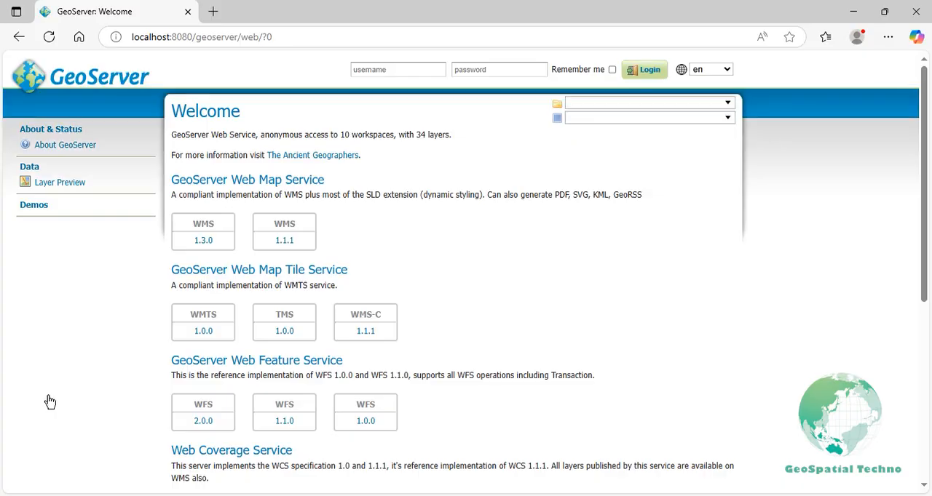
pyautogui.moveTo(376, 102)
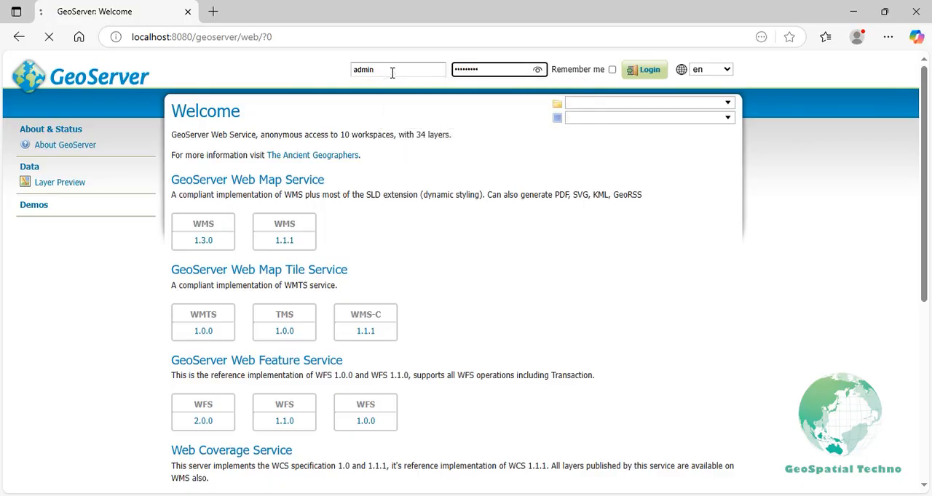
# Step: Log in to GeoServer as admin and bring up the Demos page
pyautogui.click(643, 69)
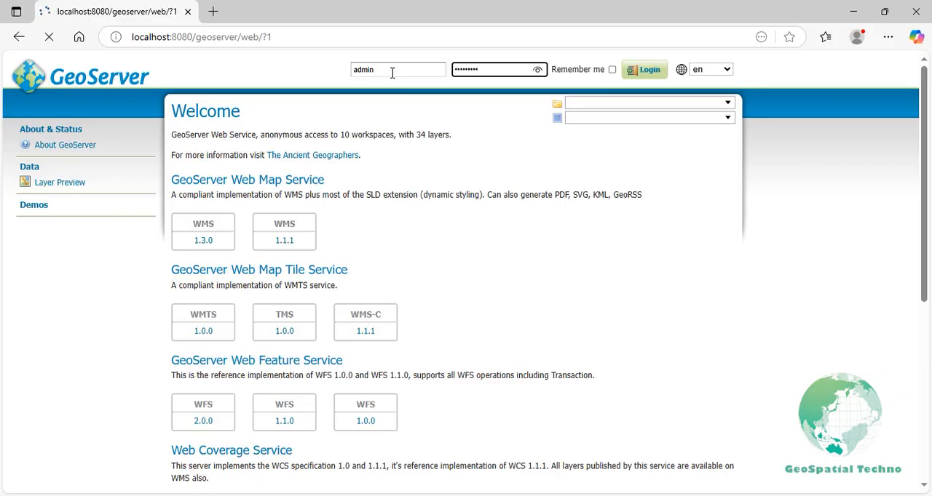
pyautogui.click(644, 68)
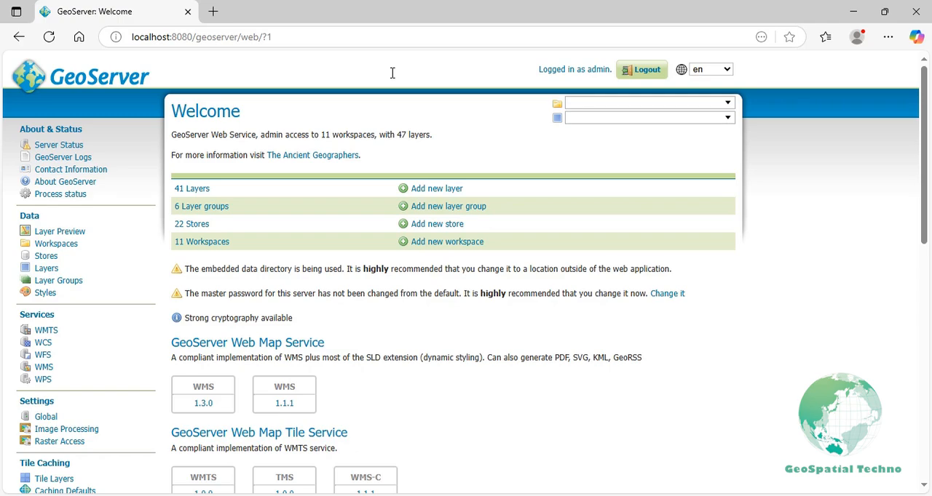
pyautogui.scroll(-3)
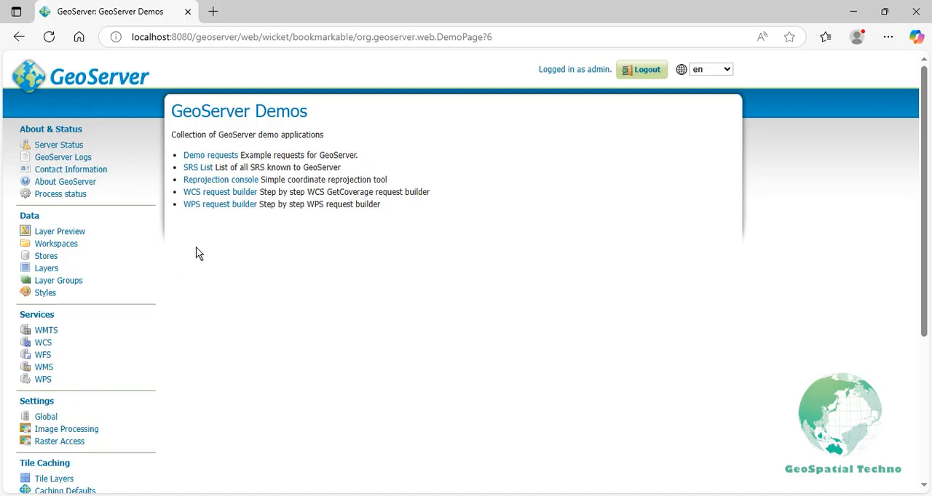
# Step: In the WPS request builder, choose gs:sumNumbers as the process, showing inputs n1, n2 and output result
pyautogui.click(219, 203)
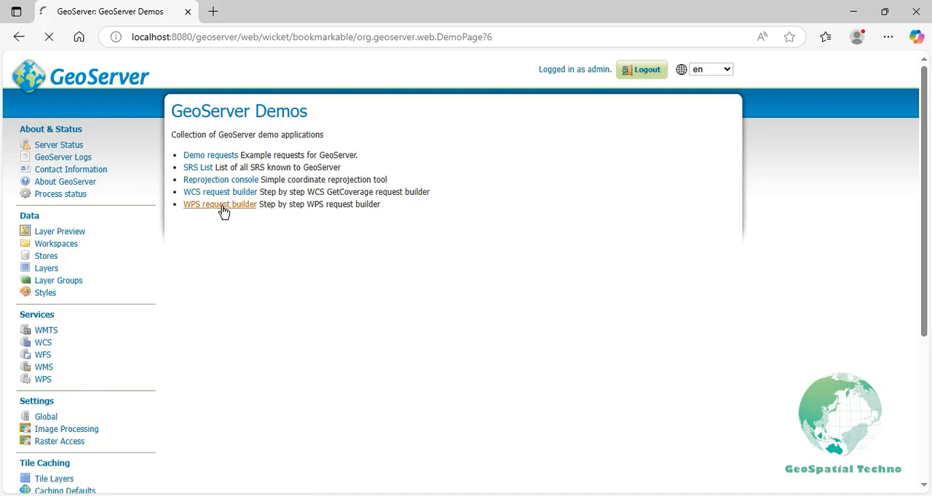
pyautogui.click(218, 203)
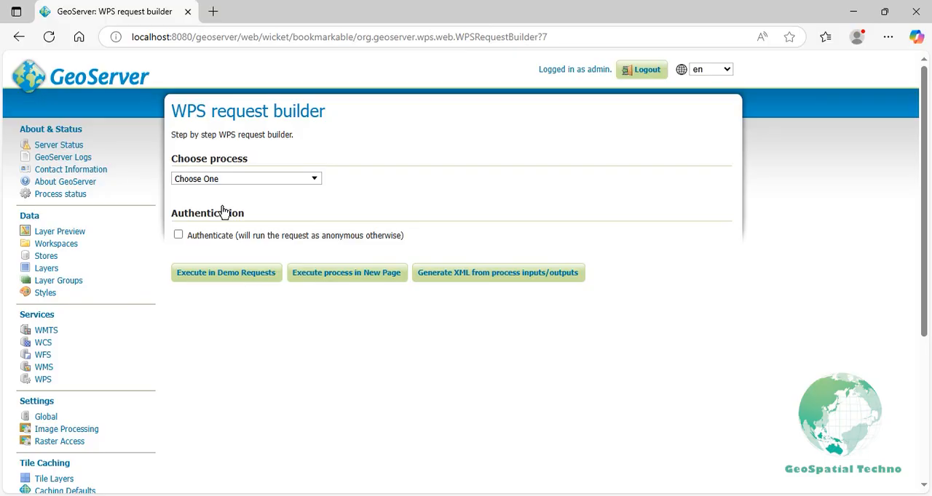
pyautogui.moveTo(242, 184)
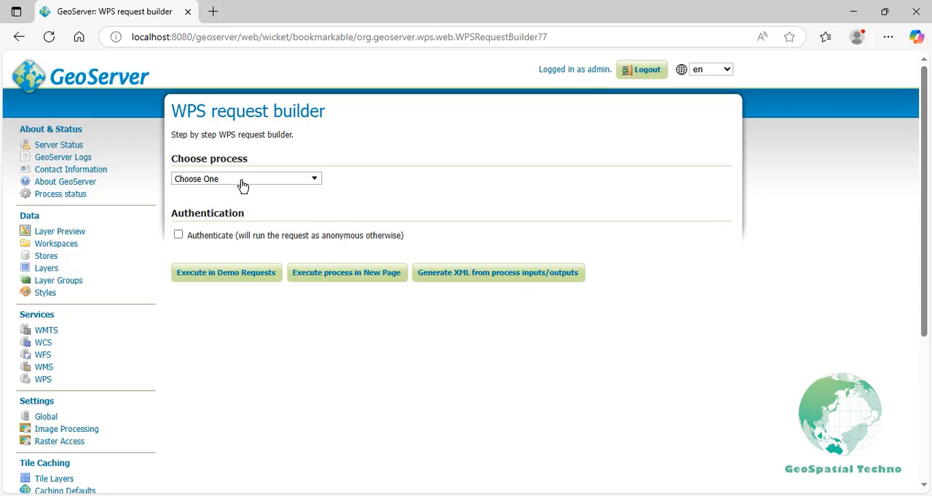
pyautogui.write('sum')
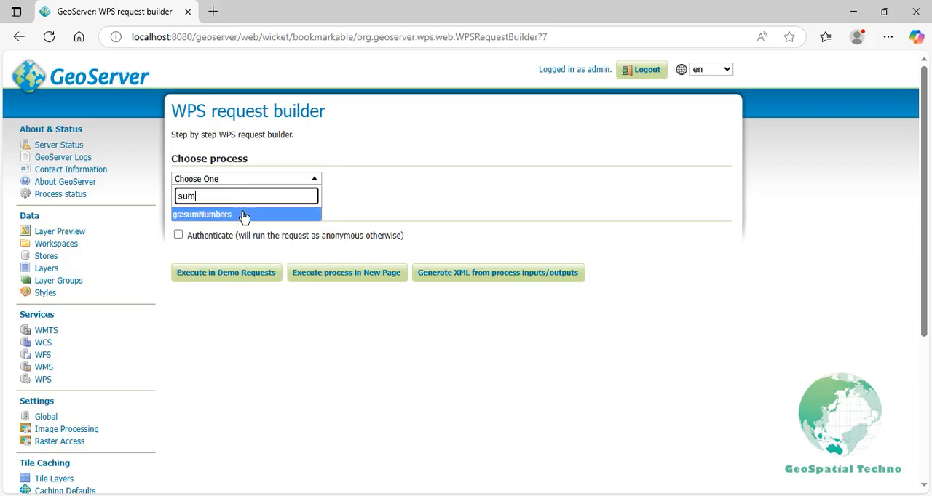
pyautogui.click(201, 215)
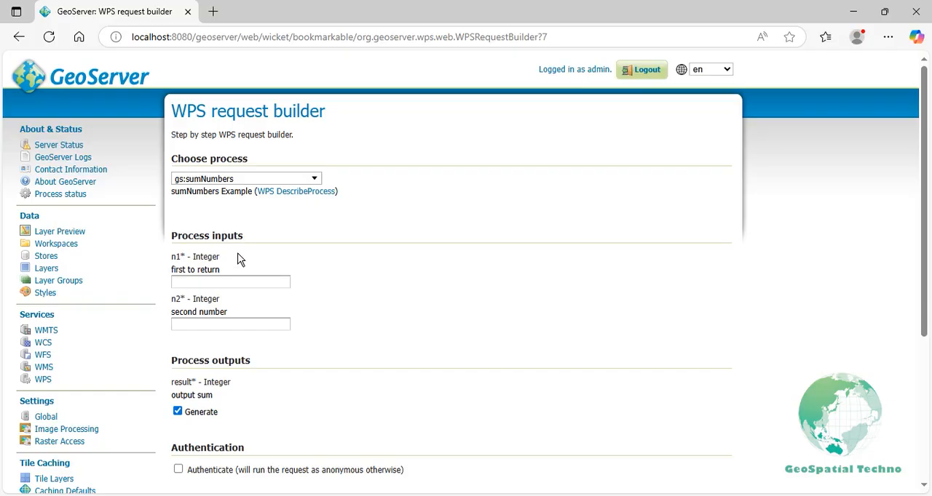
# Step: Run sumNumbers with n1 = -3 and n2 = 7 in a new page, returning 4
pyautogui.write('-3')
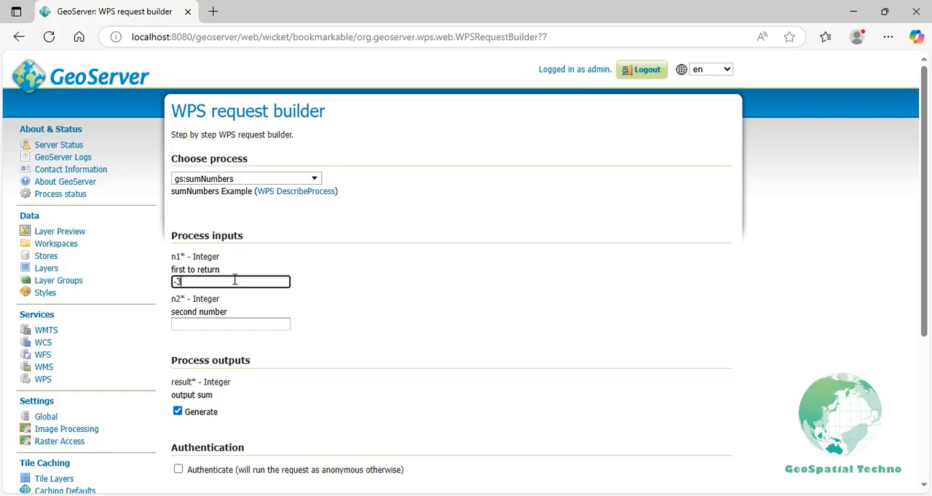
pyautogui.moveTo(243, 299)
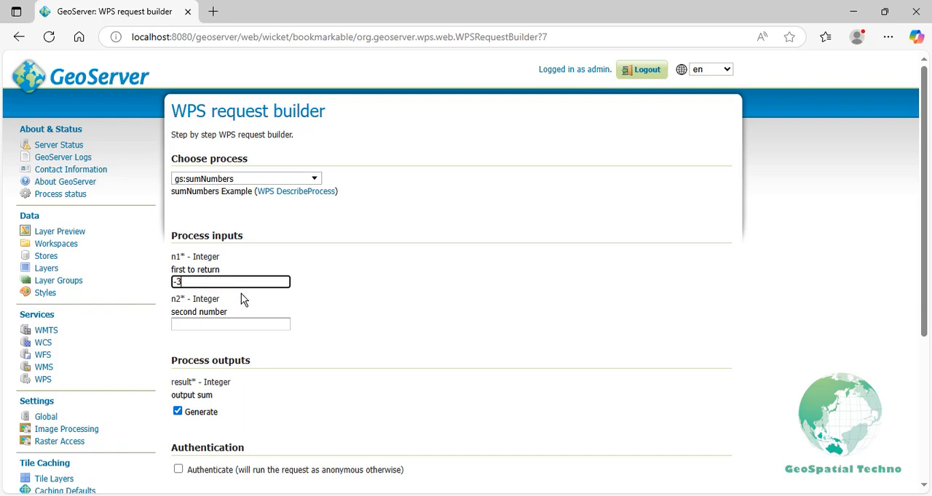
pyautogui.click(230, 325)
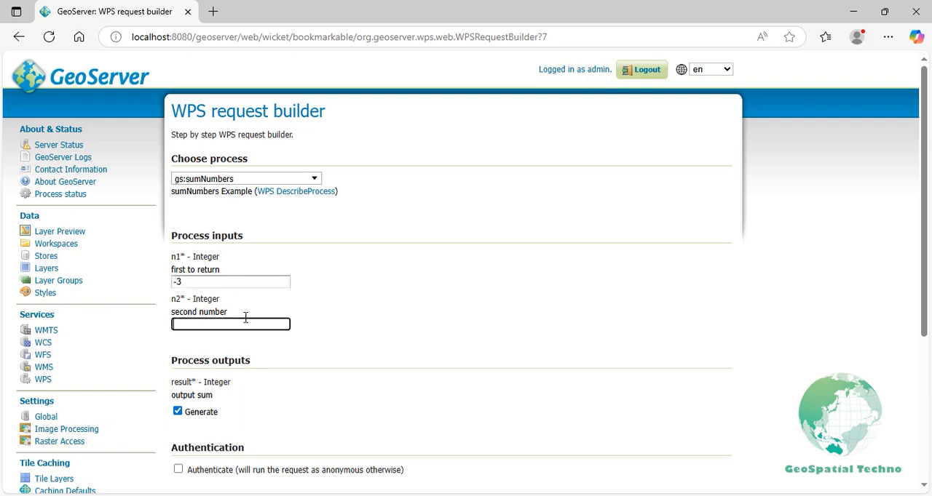
pyautogui.write('7')
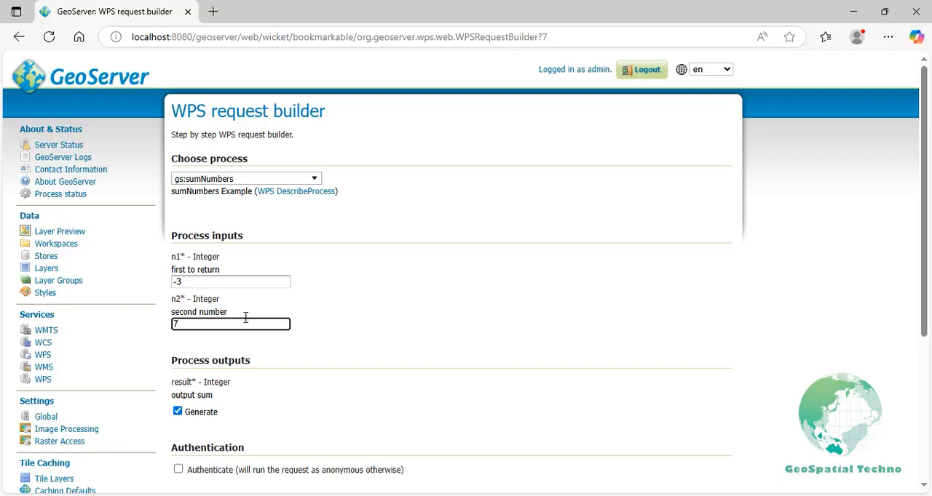
pyautogui.scroll(-3)
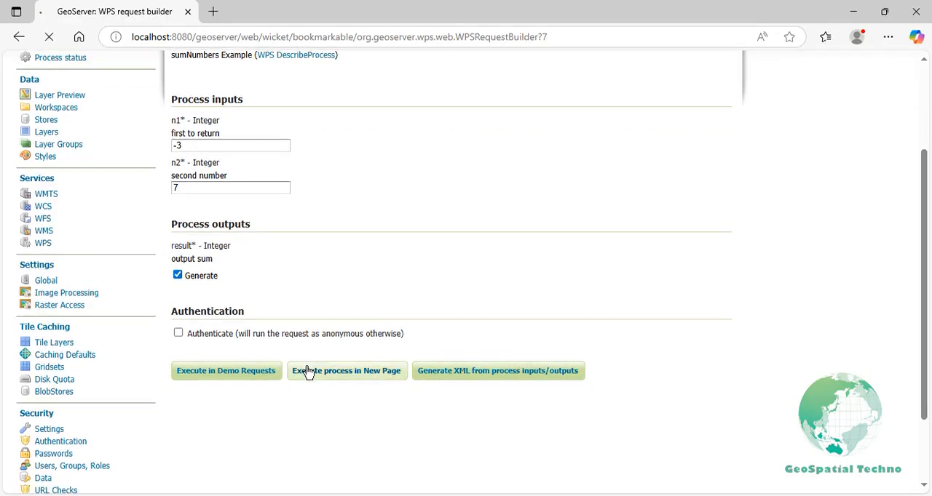
pyautogui.click(346, 370)
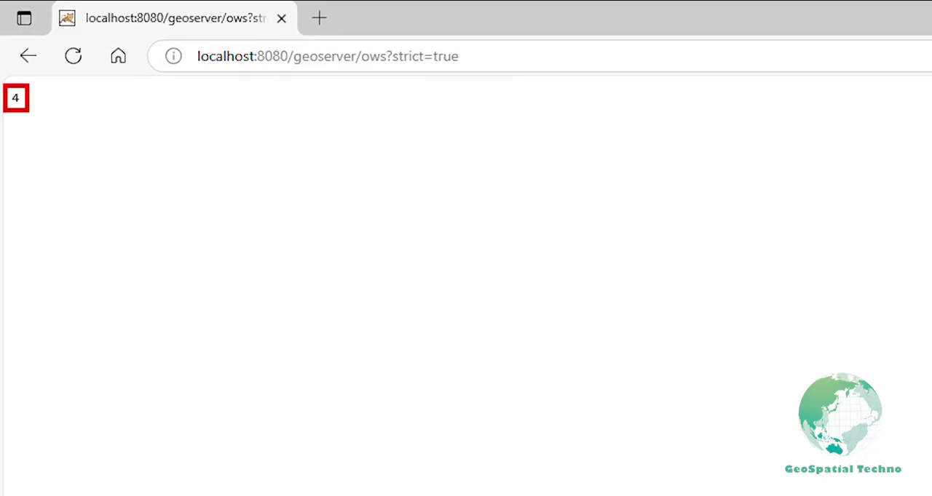